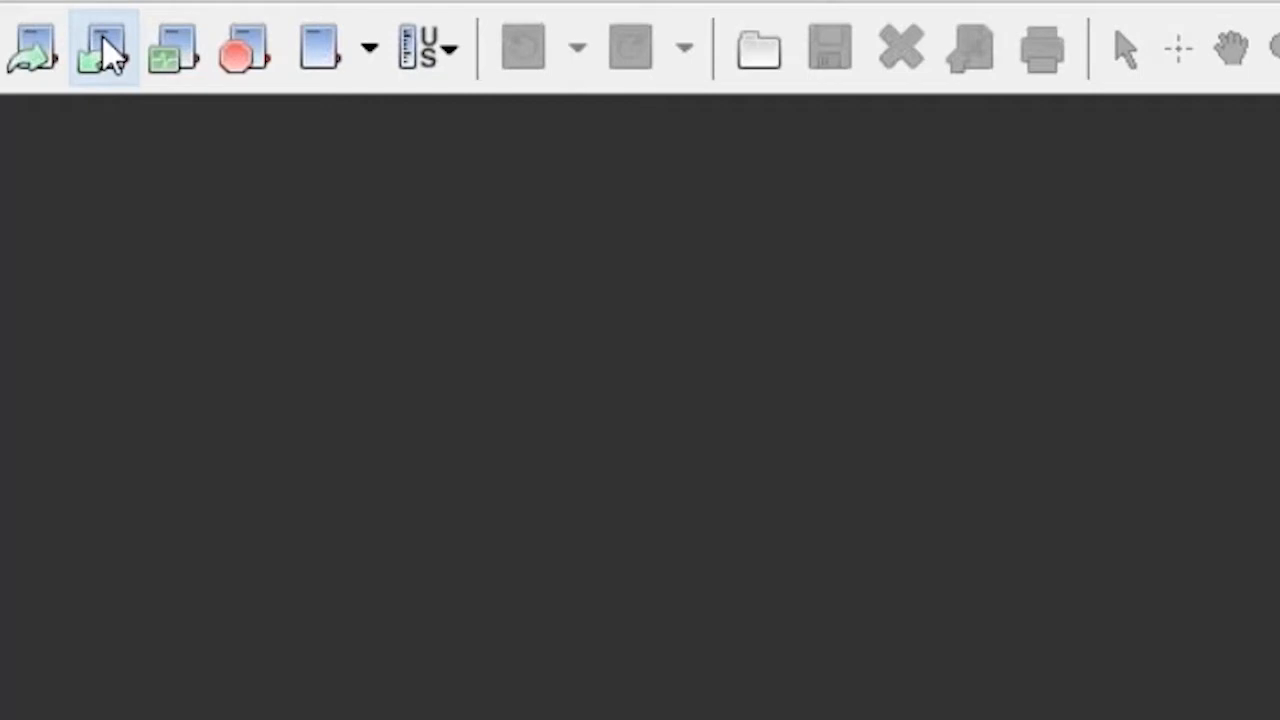
mouse_move(116, 52)
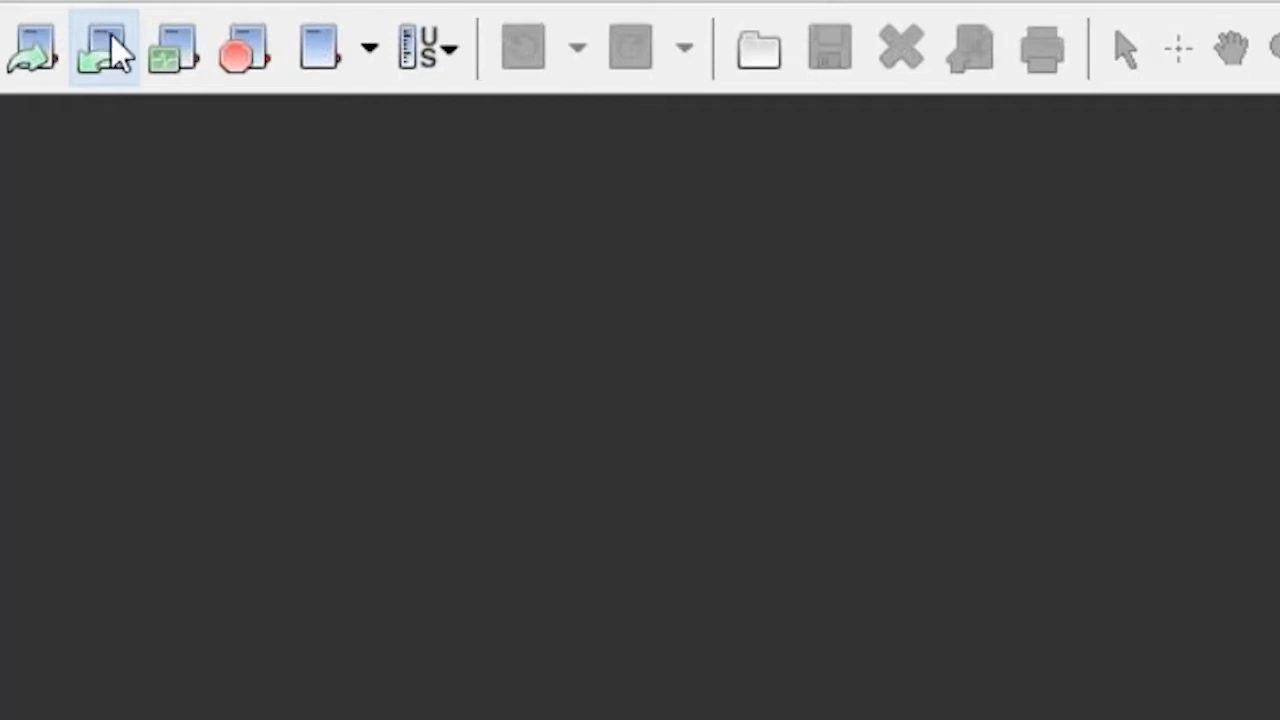
Load the logger data file so Plot Setup shows only W Supply temp selected
left_click(104, 48)
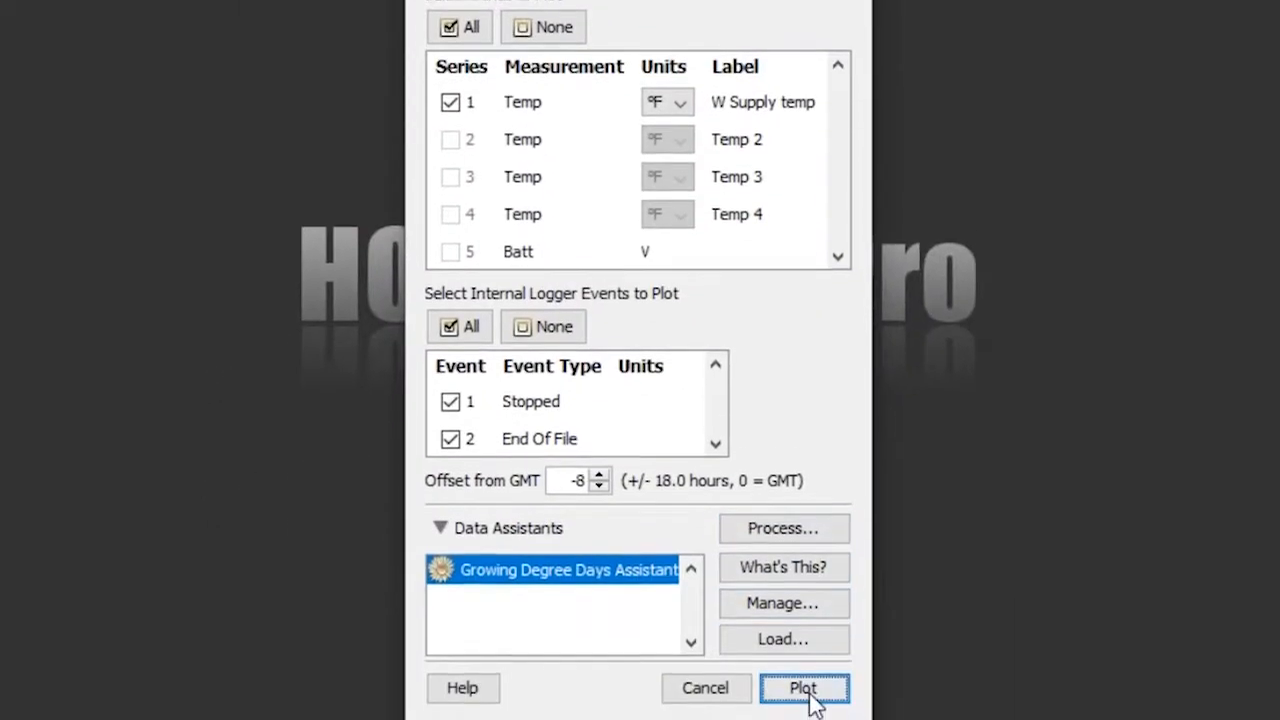
Plot the W Supply temp series as the Boiler 1 graph from 10/28 to mid-November
left_click(804, 688)
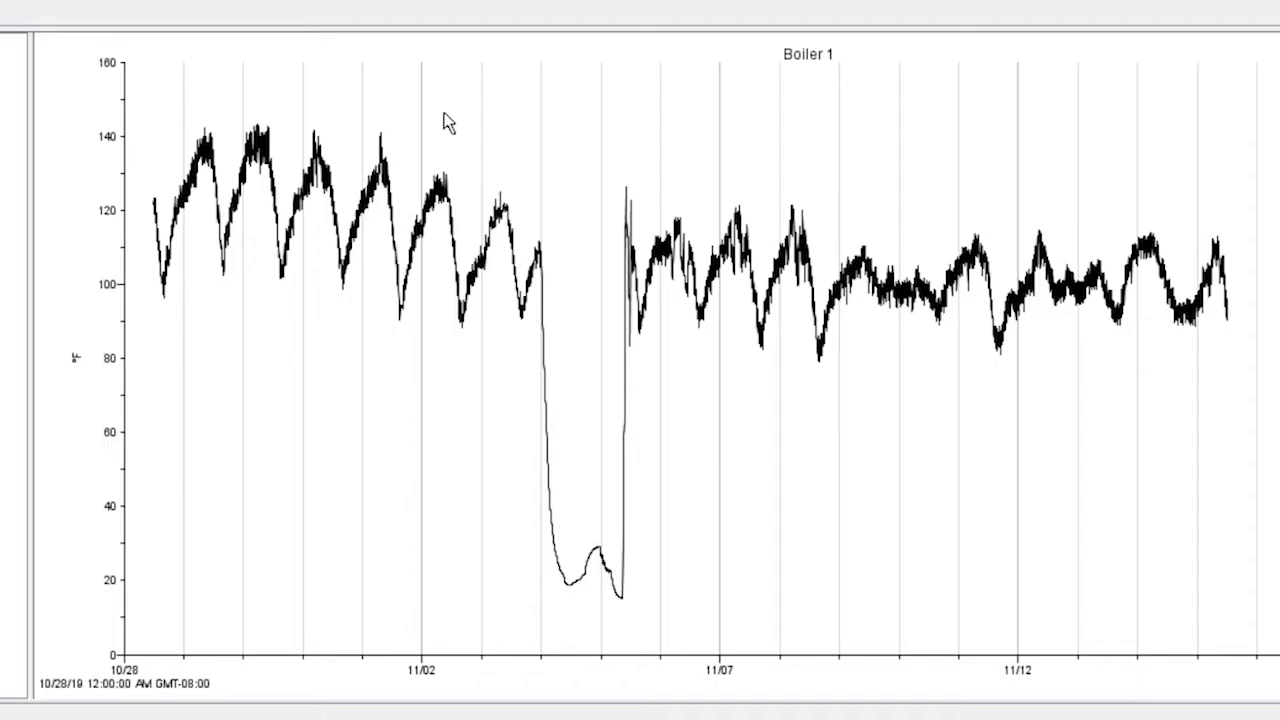
mouse_move(530, 136)
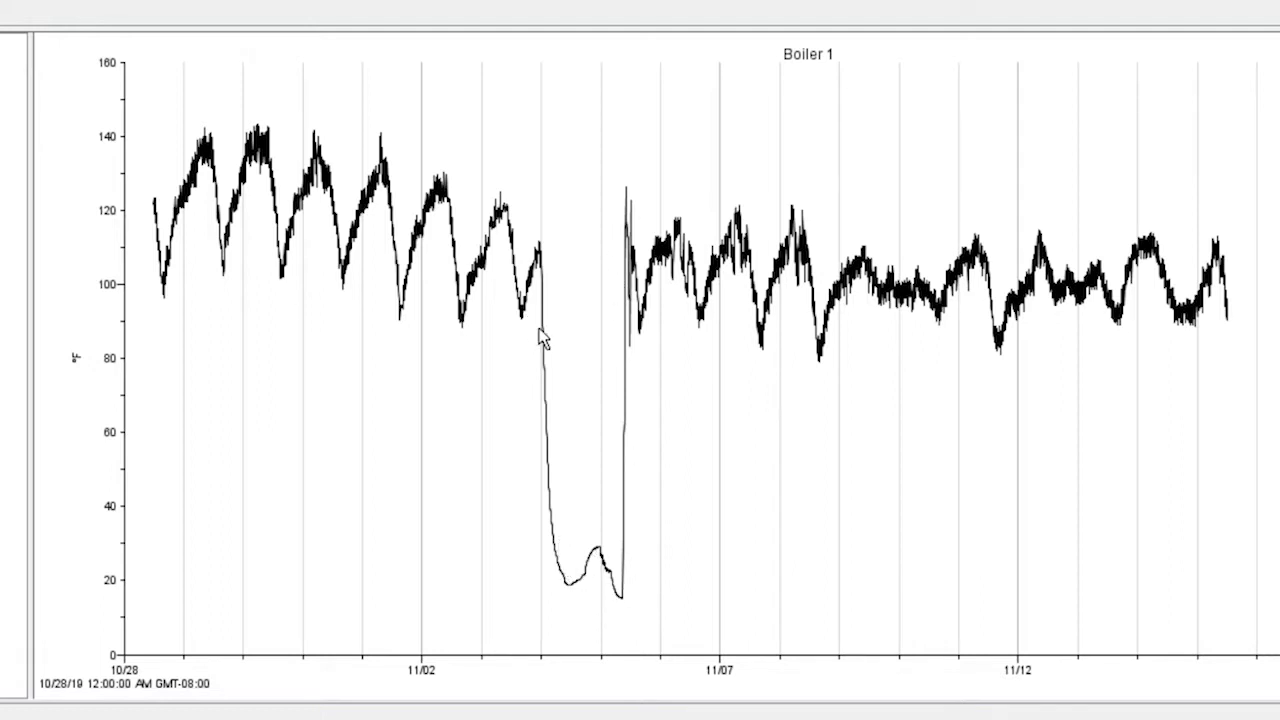
mouse_move(564, 340)
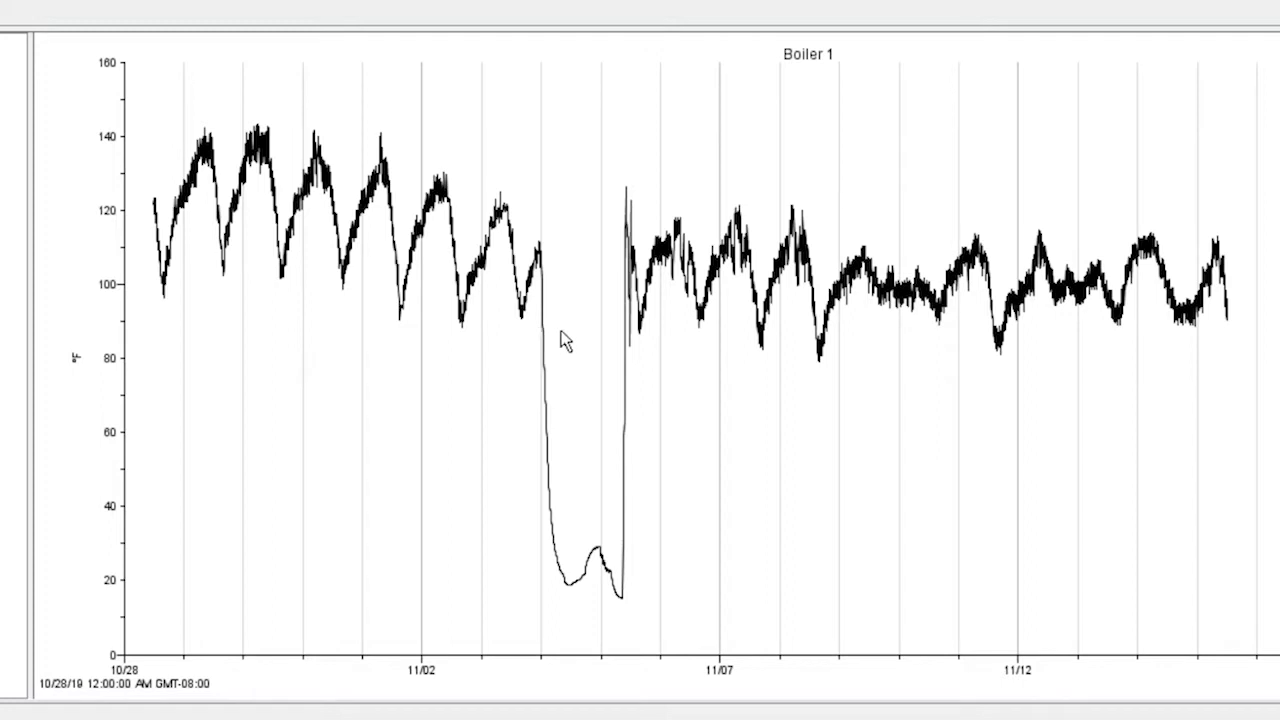
mouse_move(632, 388)
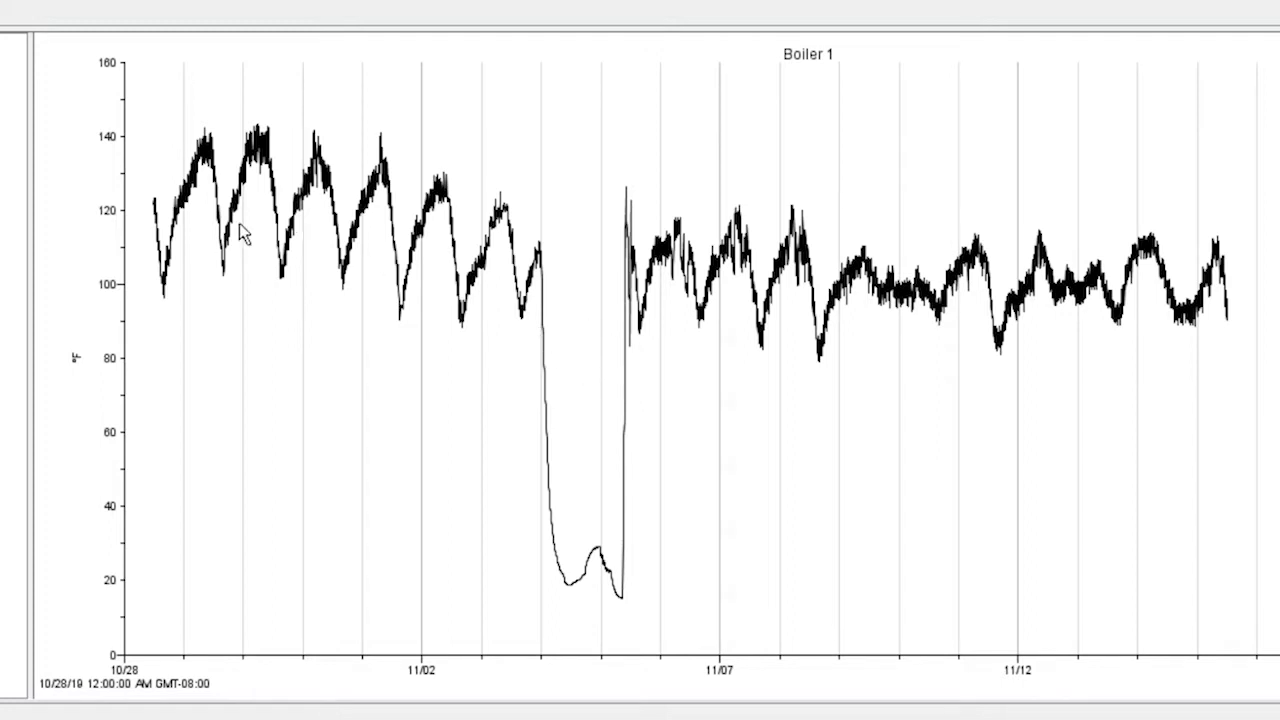
mouse_move(160, 358)
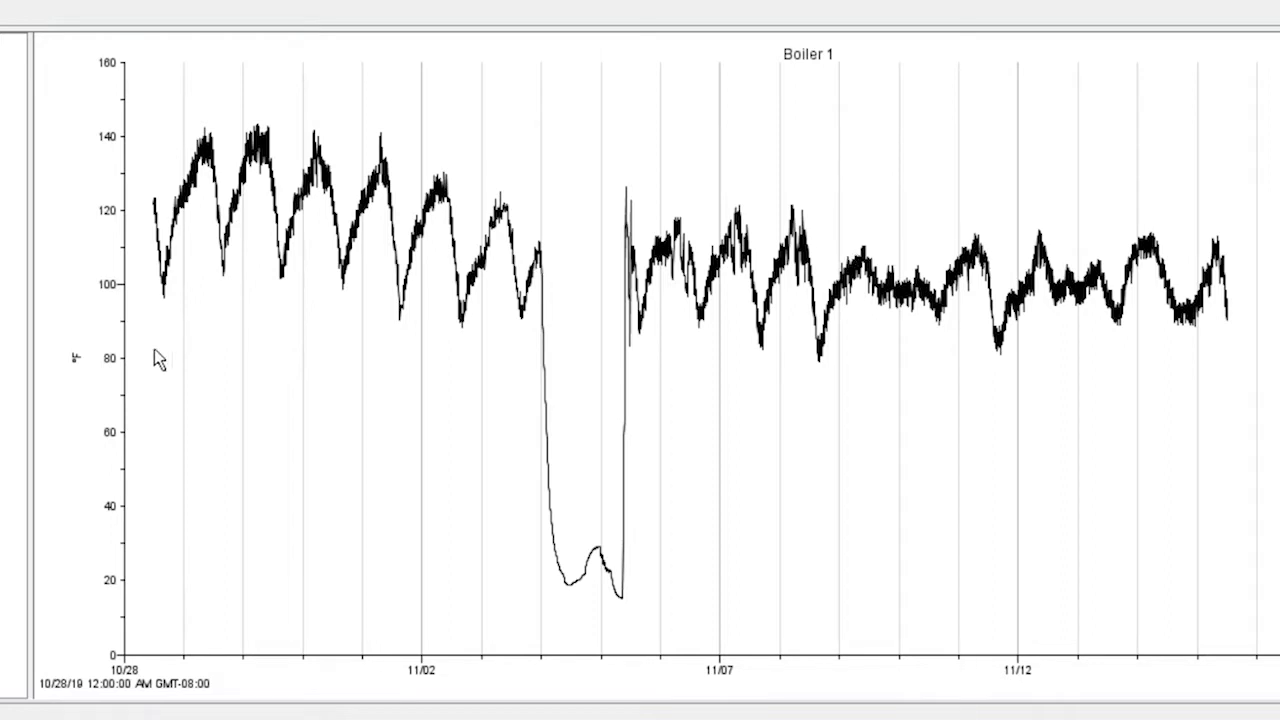
mouse_move(200, 160)
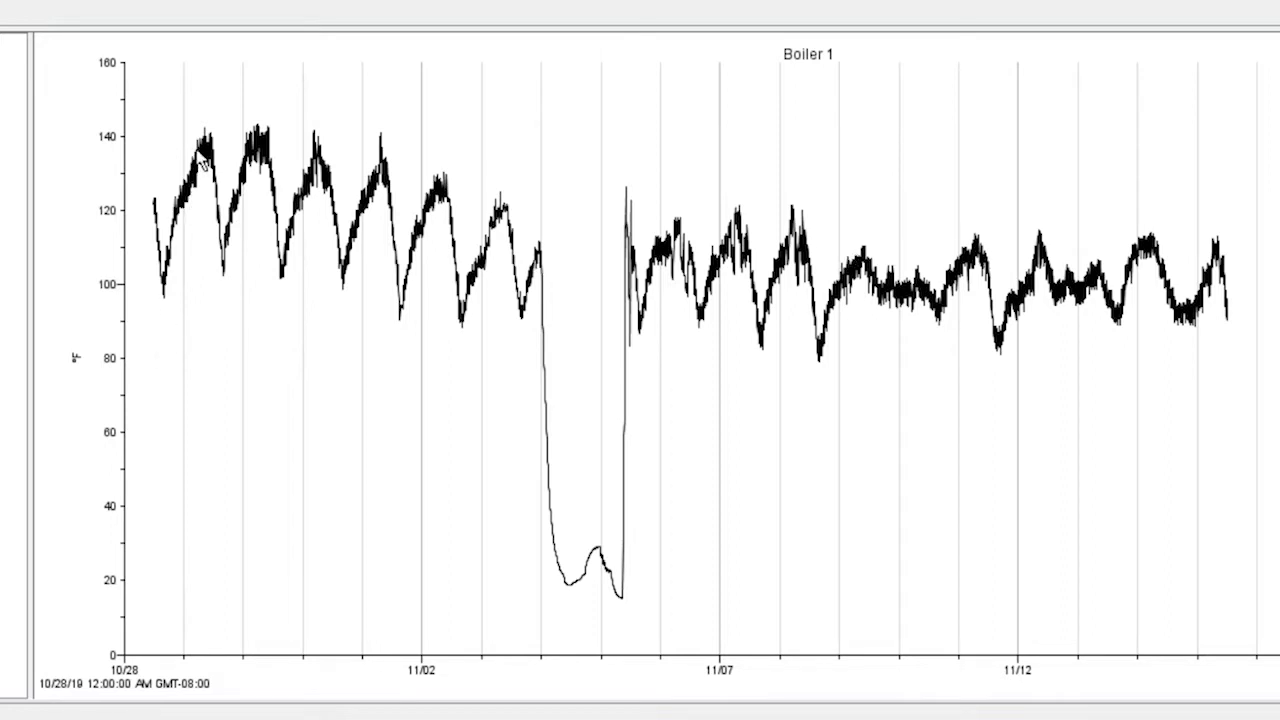
mouse_move(806, 336)
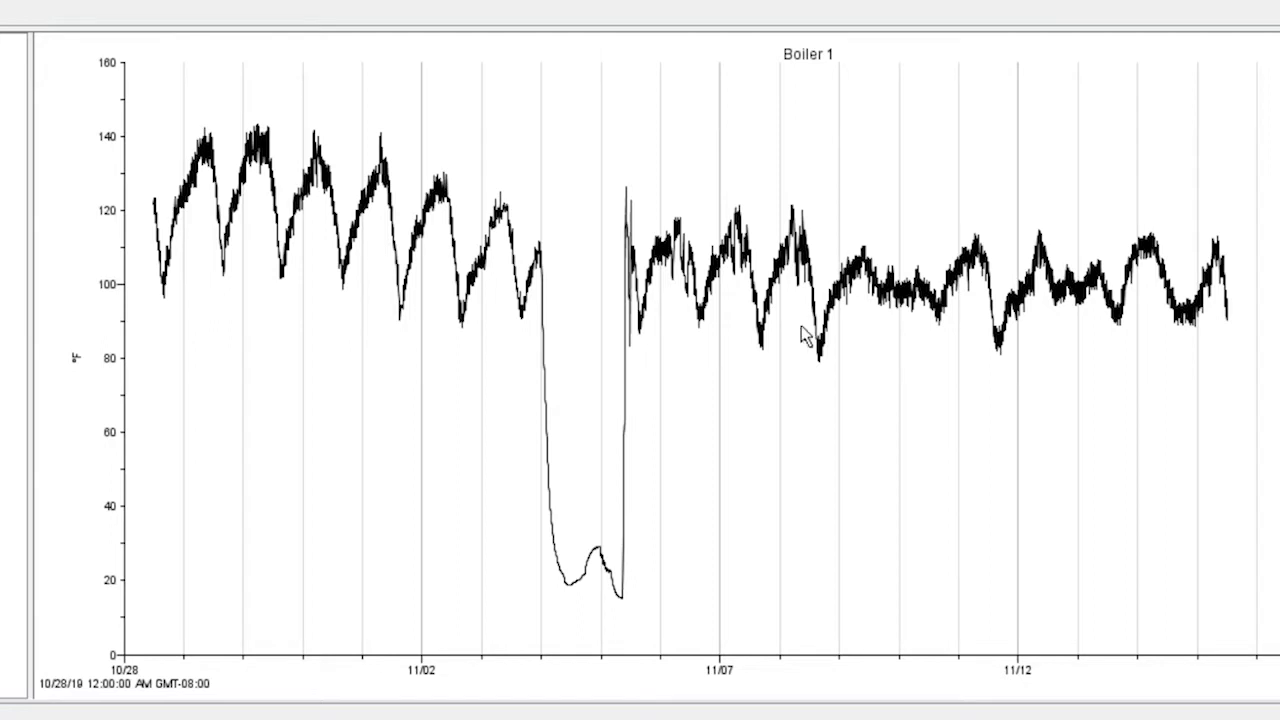
mouse_move(824, 372)
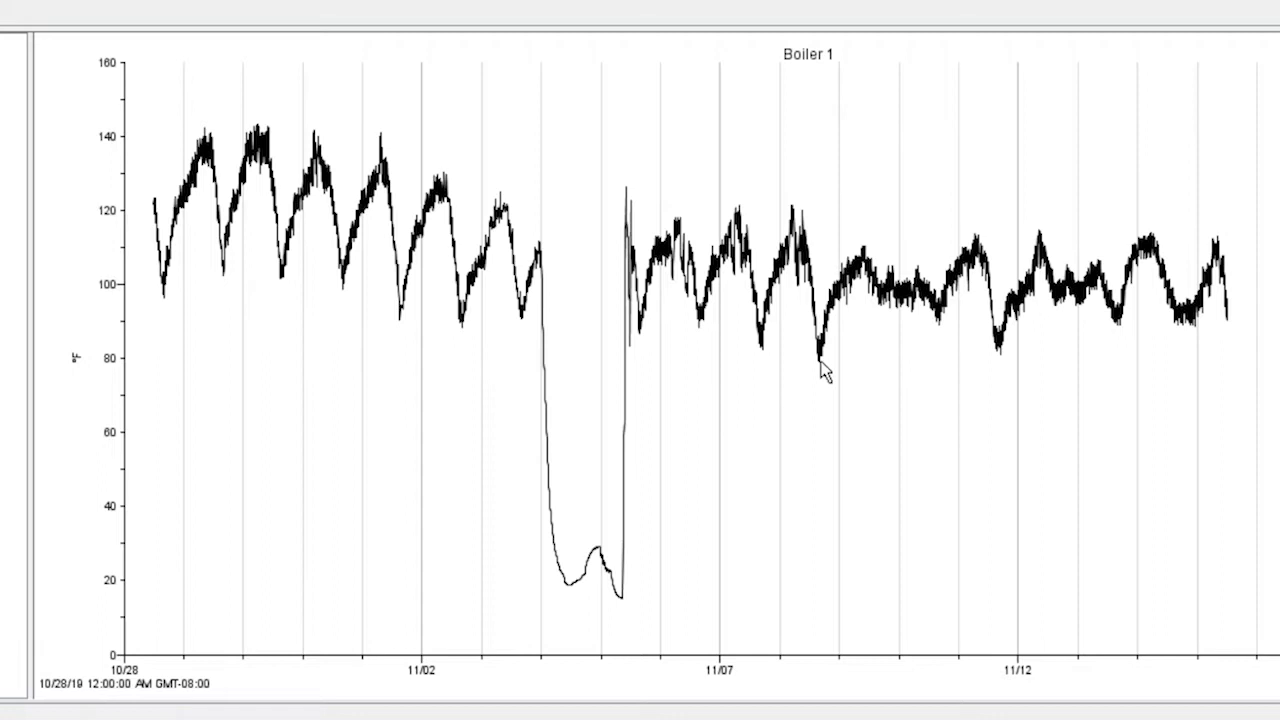
mouse_move(396, 278)
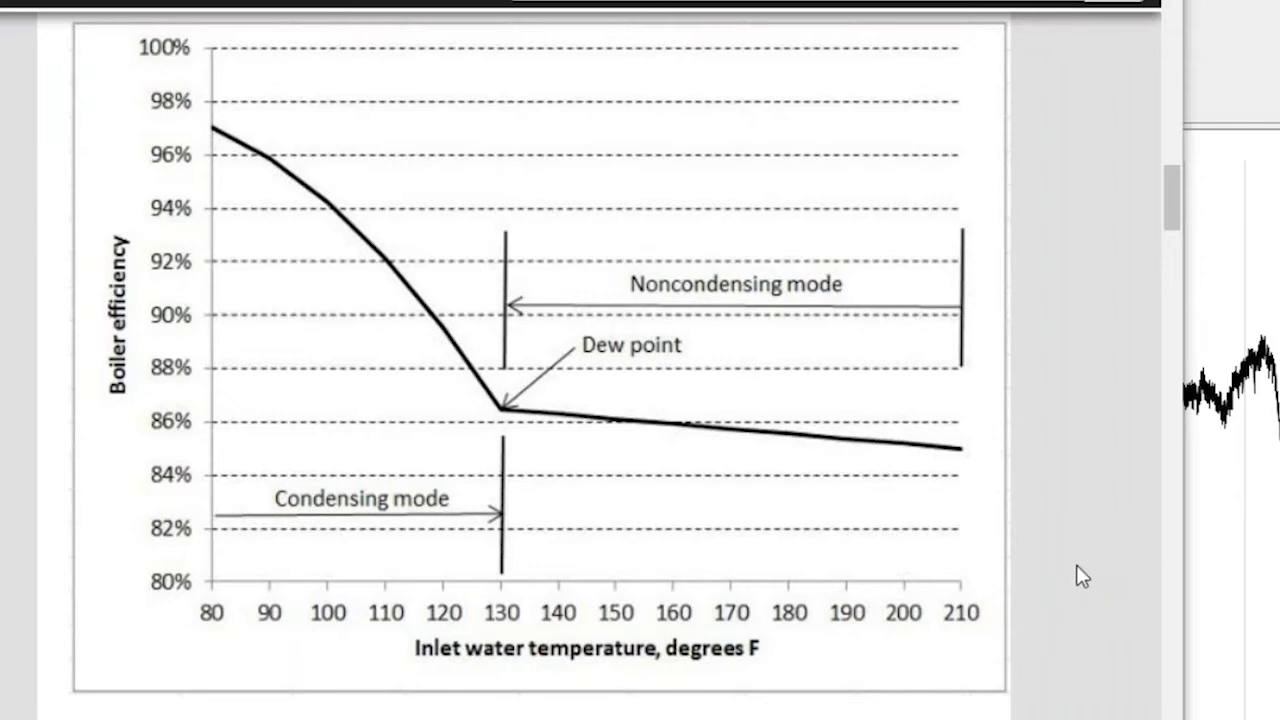
mouse_move(664, 538)
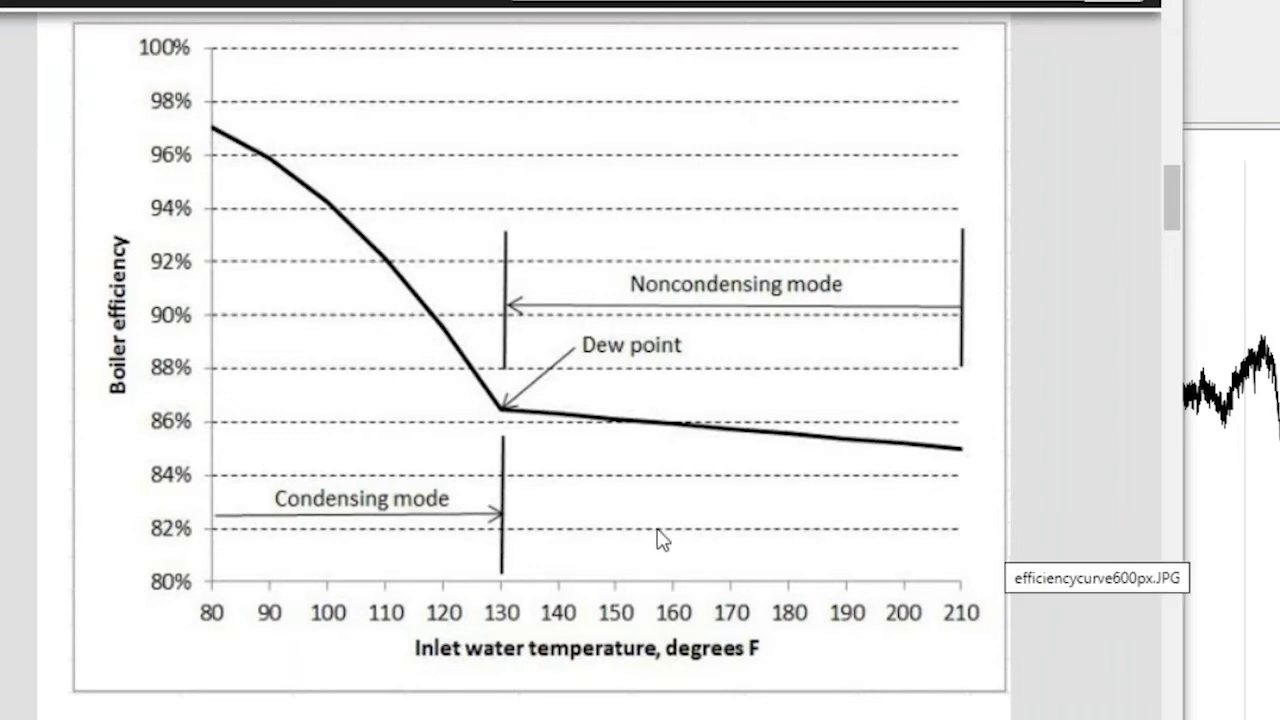
mouse_move(112, 418)
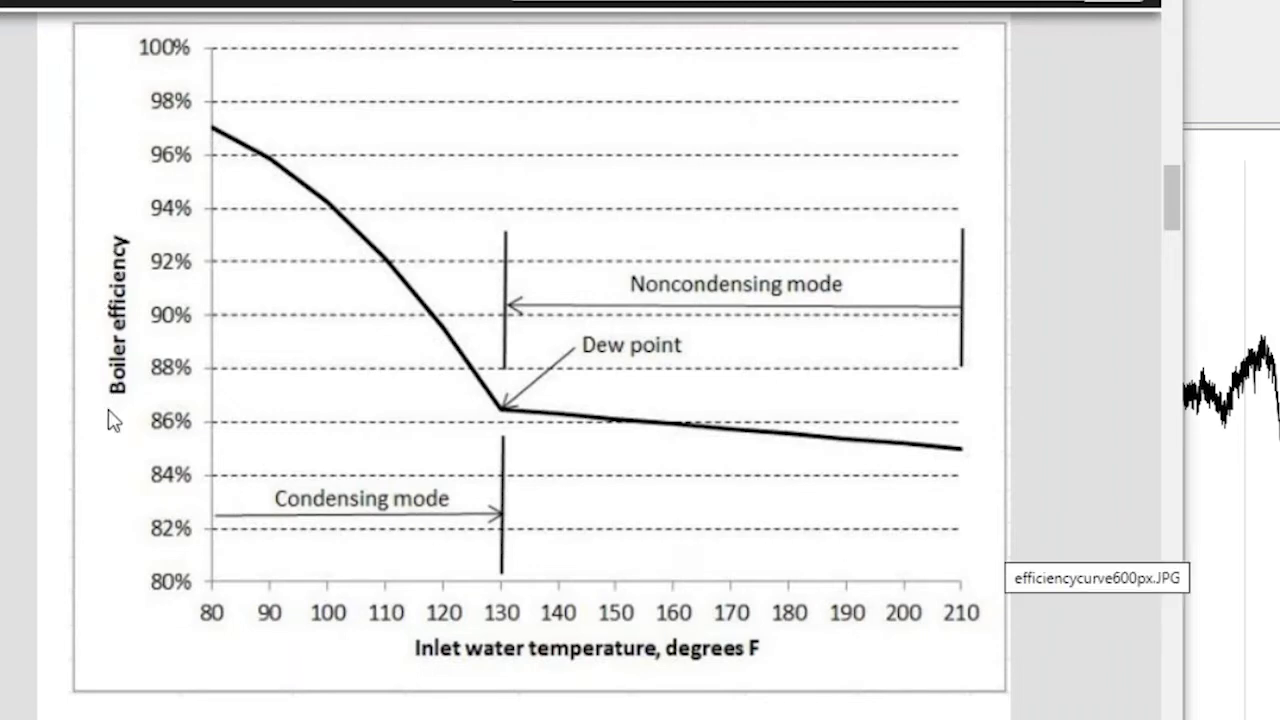
mouse_move(188, 656)
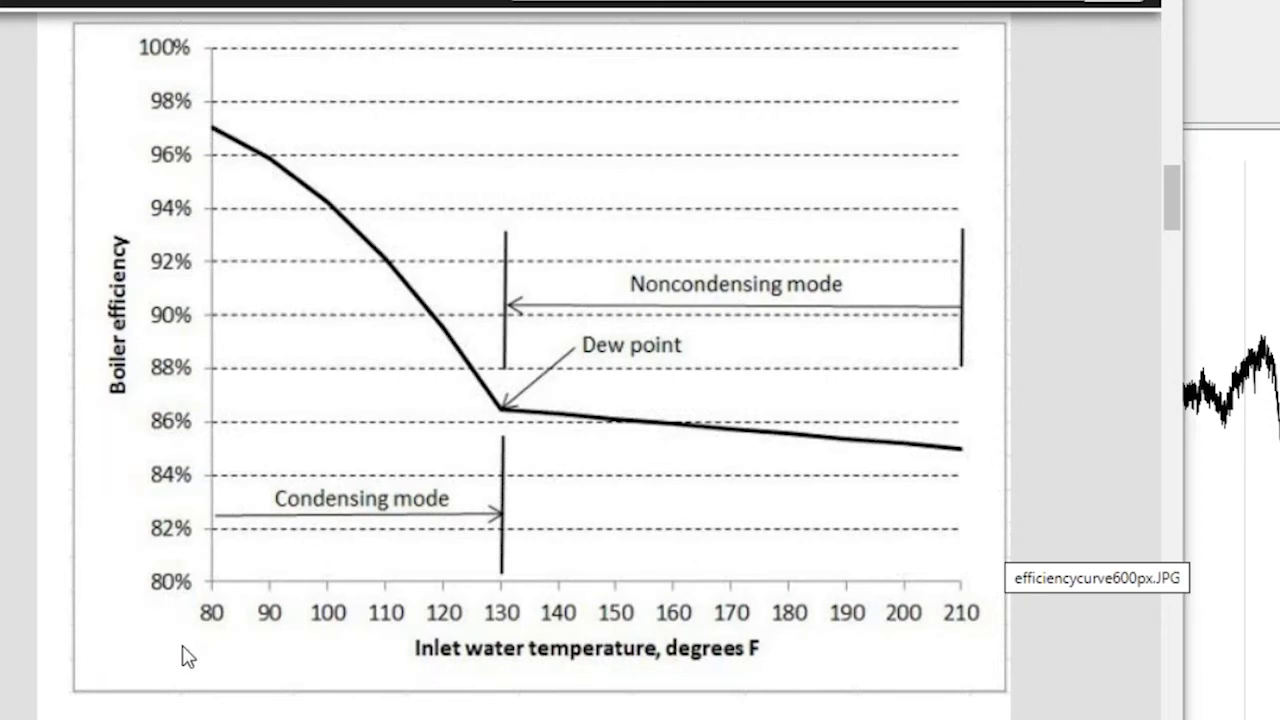
mouse_move(712, 658)
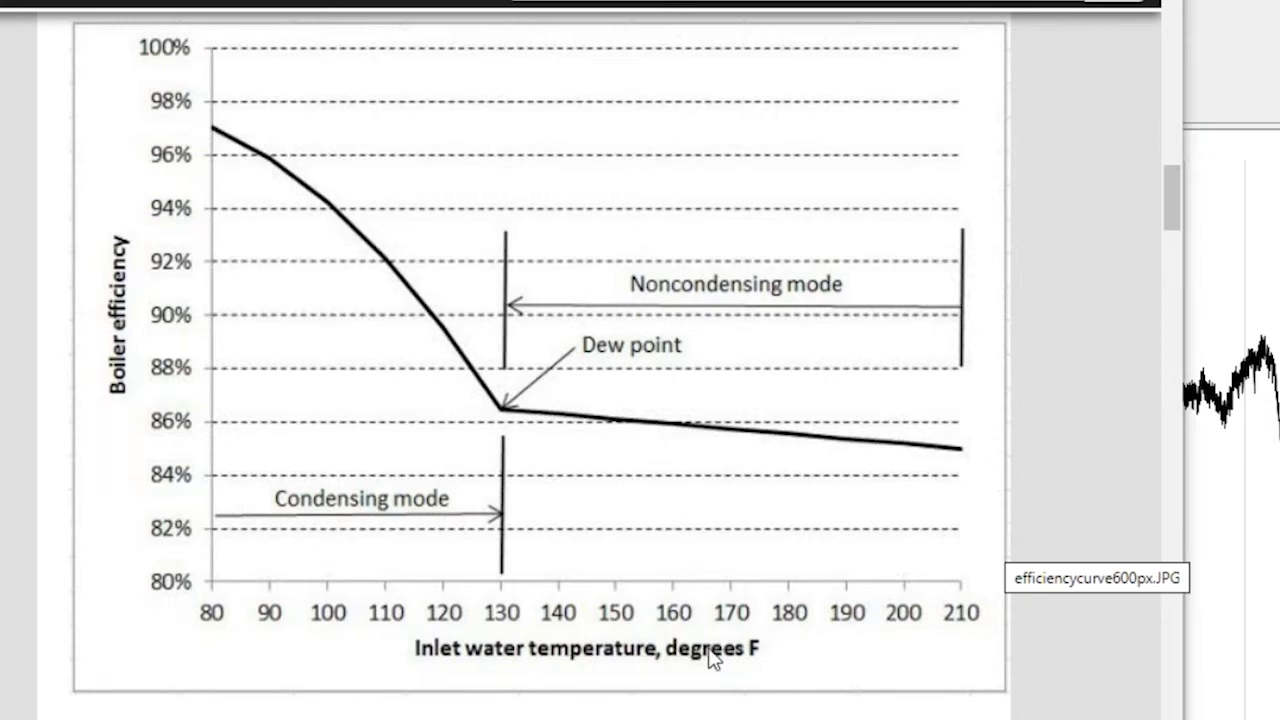
mouse_move(760, 660)
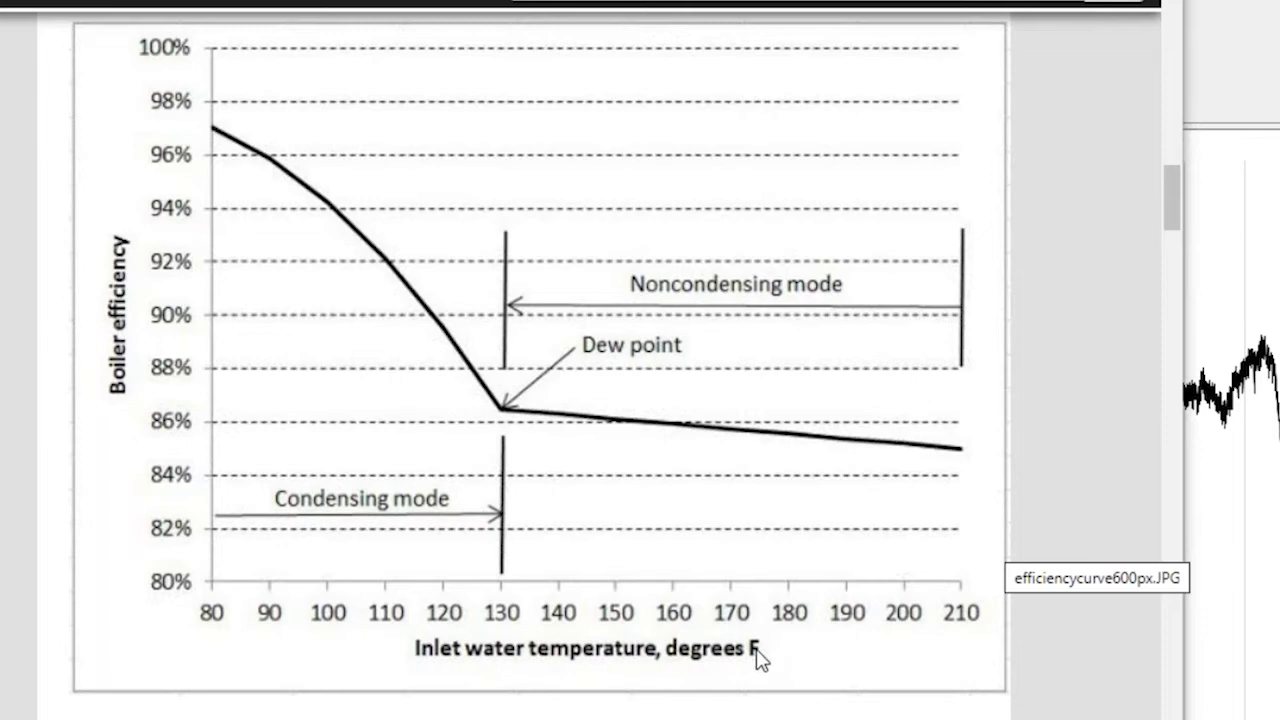
mouse_move(512, 414)
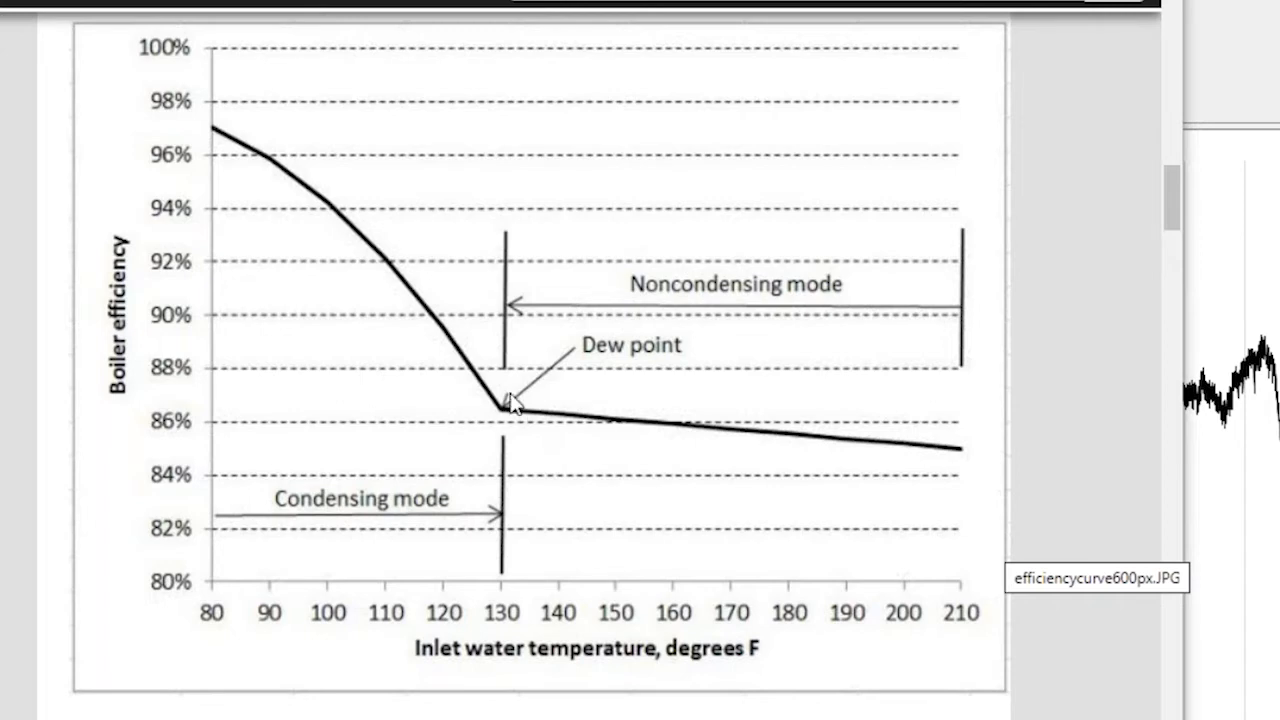
mouse_move(958, 316)
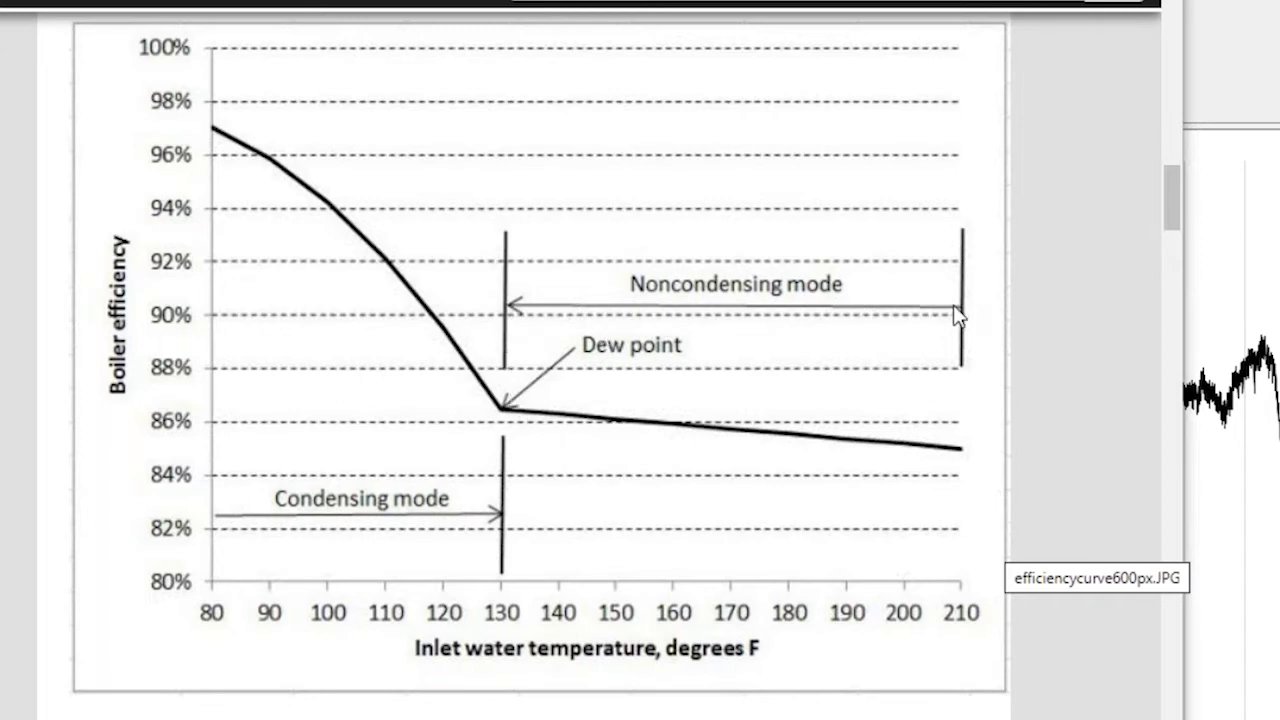
mouse_move(924, 316)
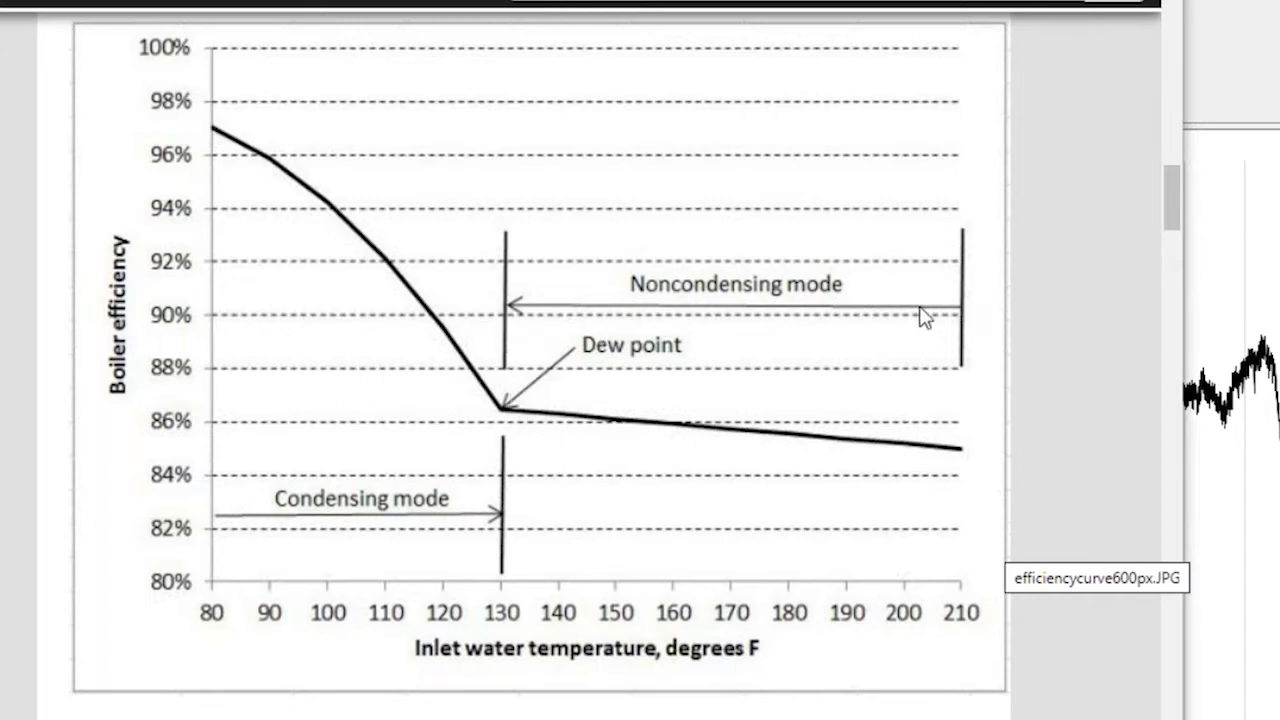
mouse_move(784, 292)
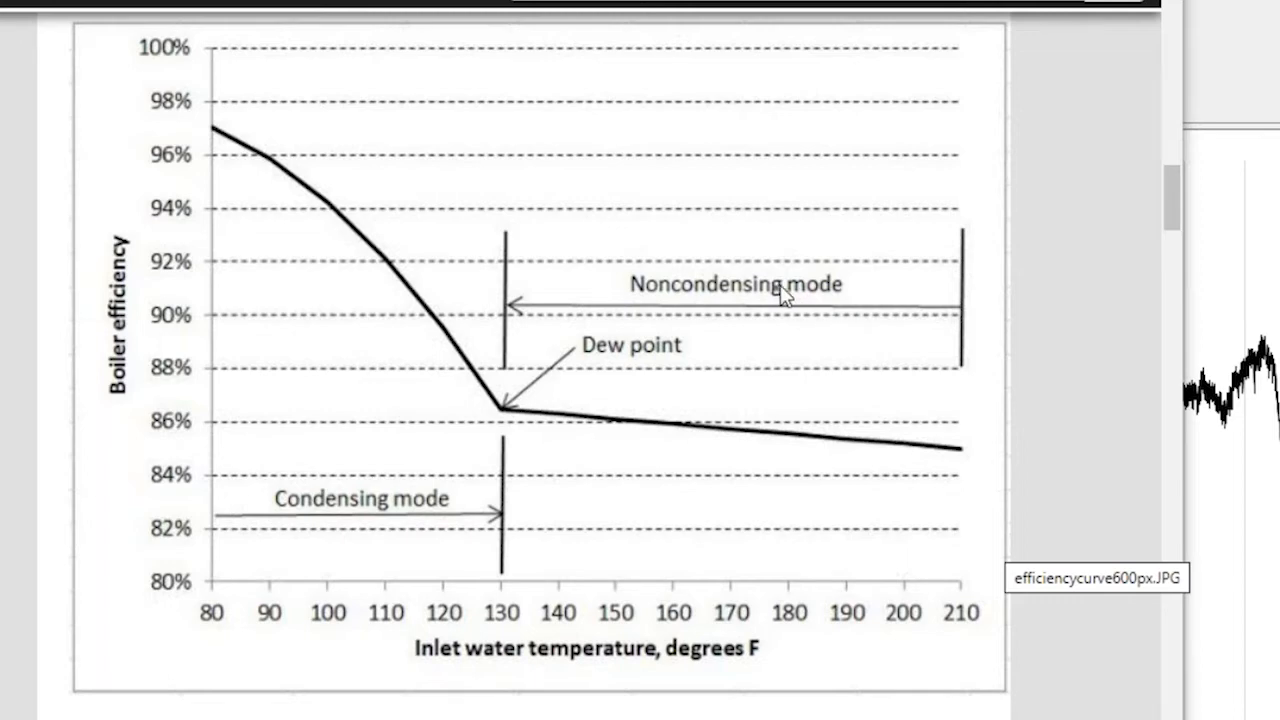
mouse_move(484, 520)
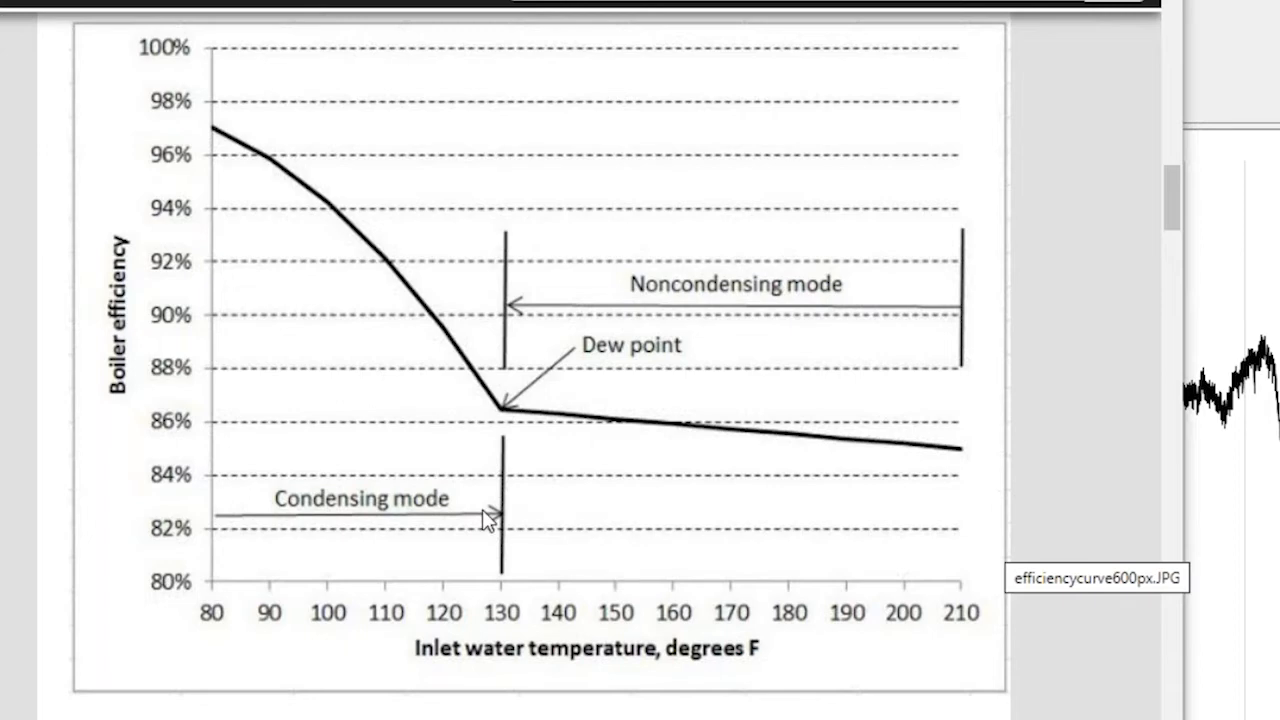
mouse_move(210, 510)
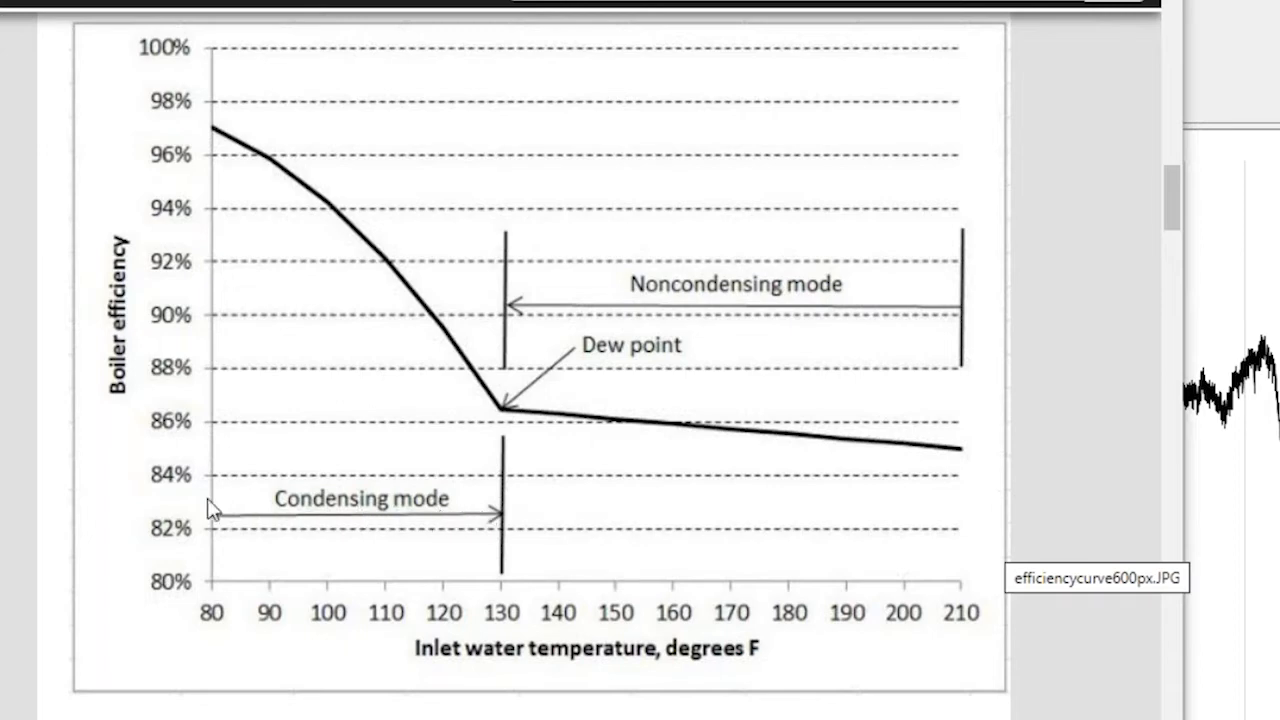
mouse_move(284, 496)
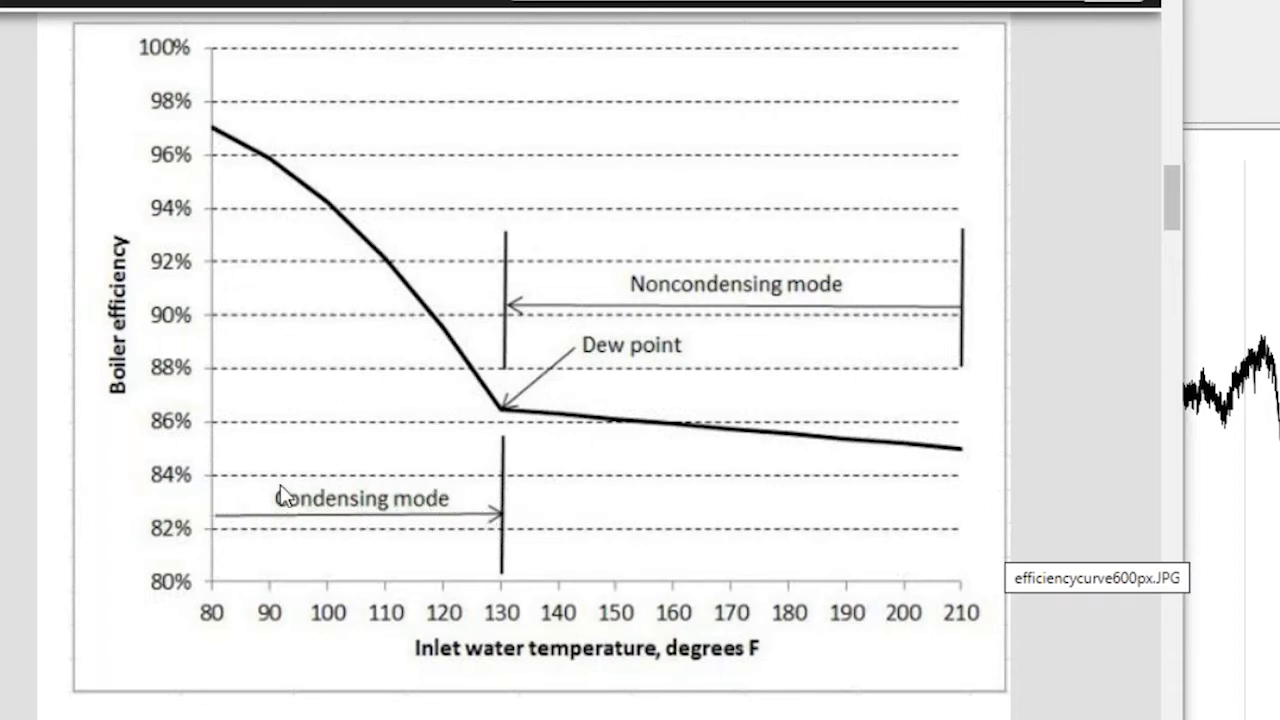
mouse_move(220, 136)
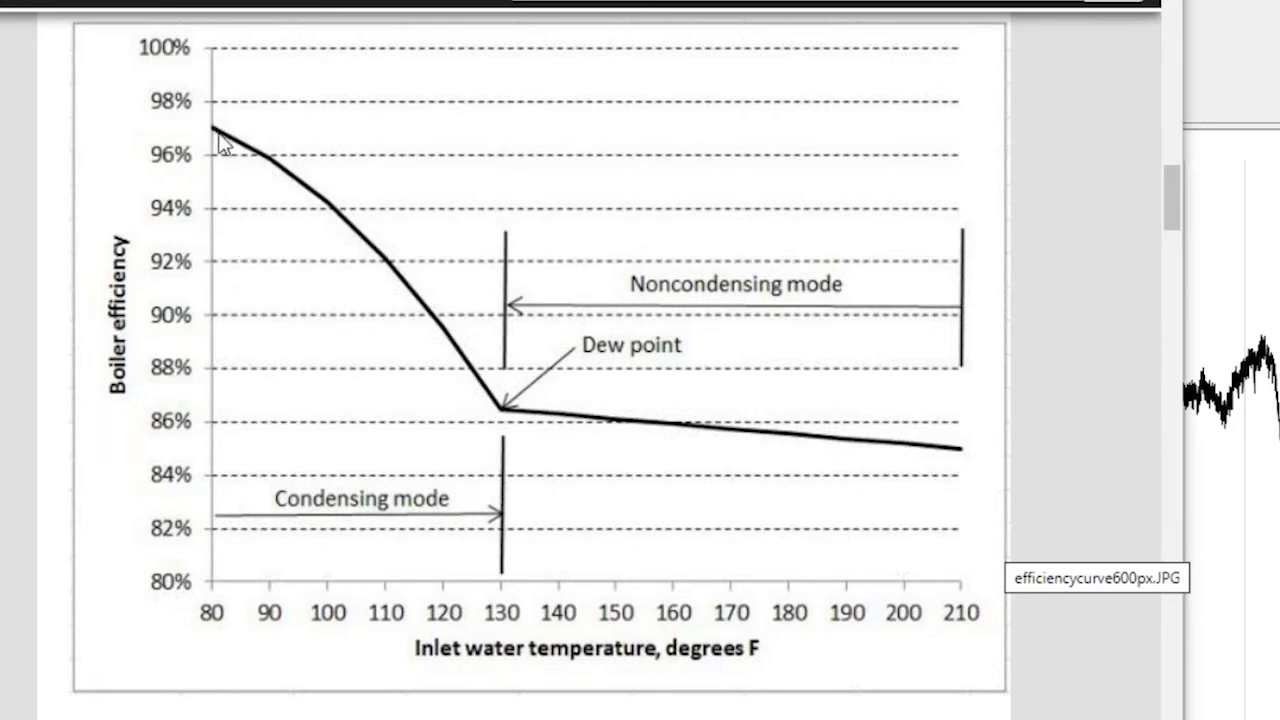
mouse_move(220, 222)
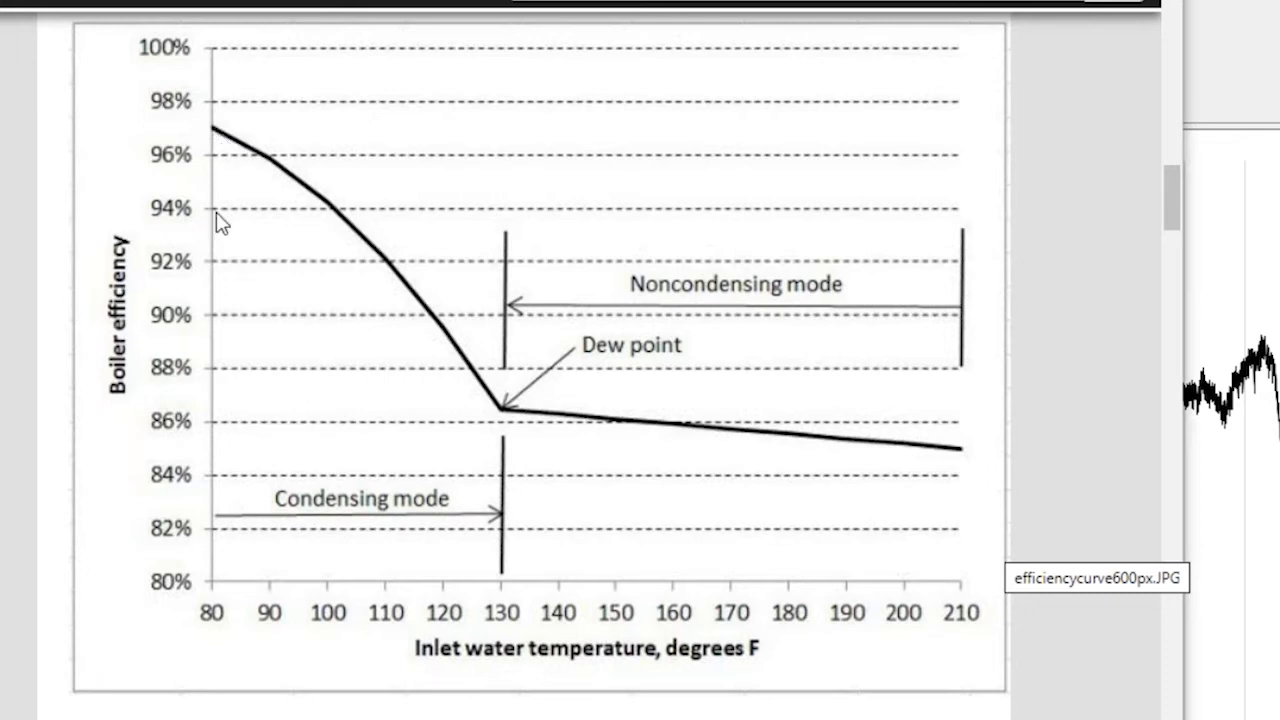
mouse_move(222, 596)
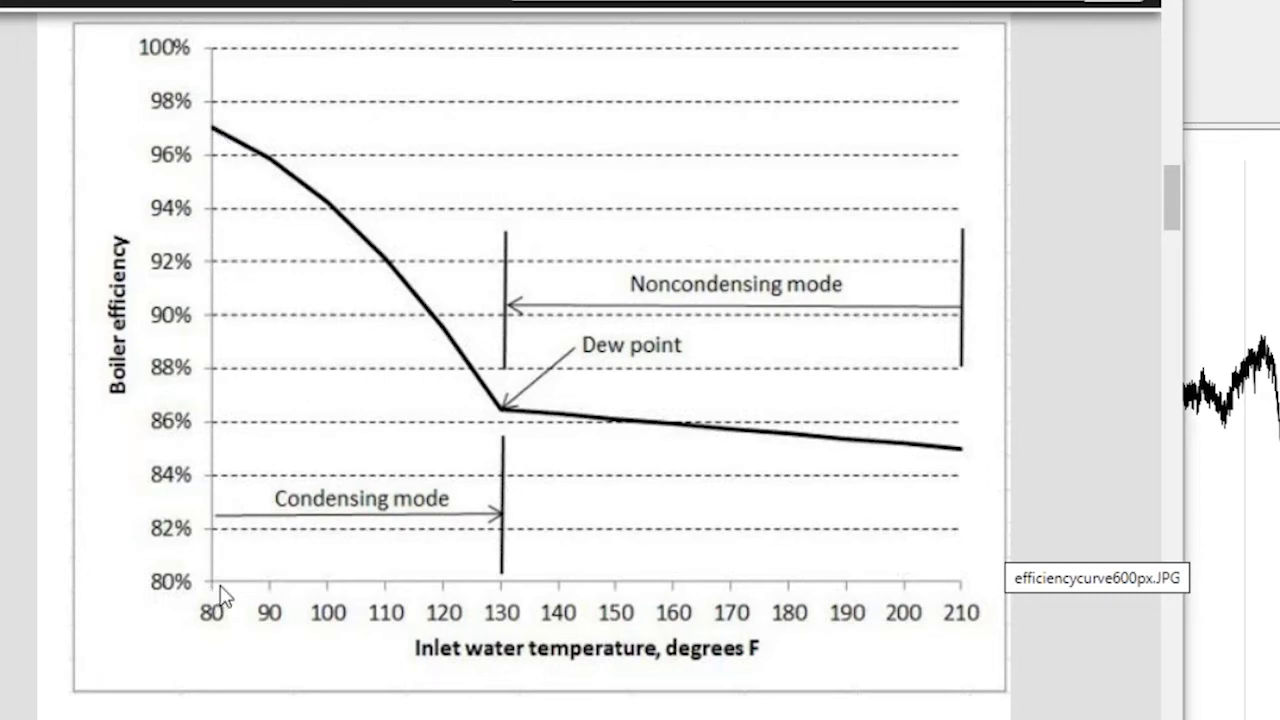
mouse_move(436, 374)
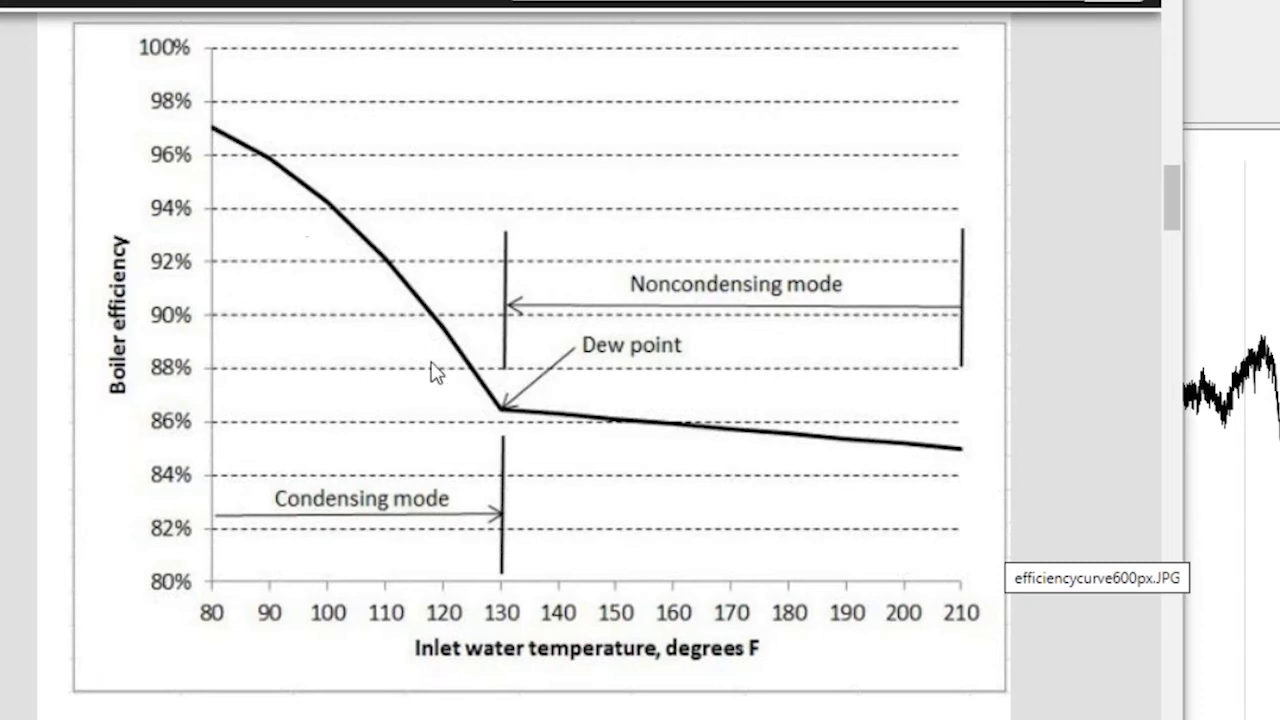
mouse_move(496, 420)
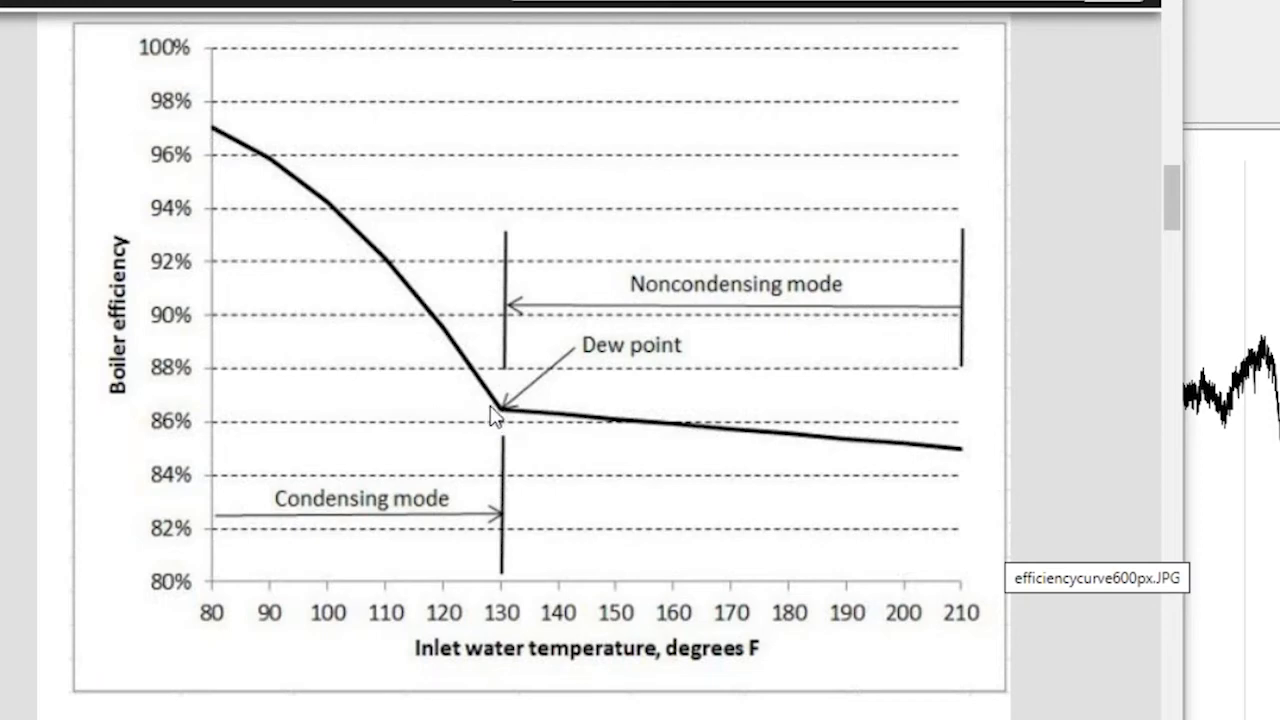
mouse_move(420, 400)
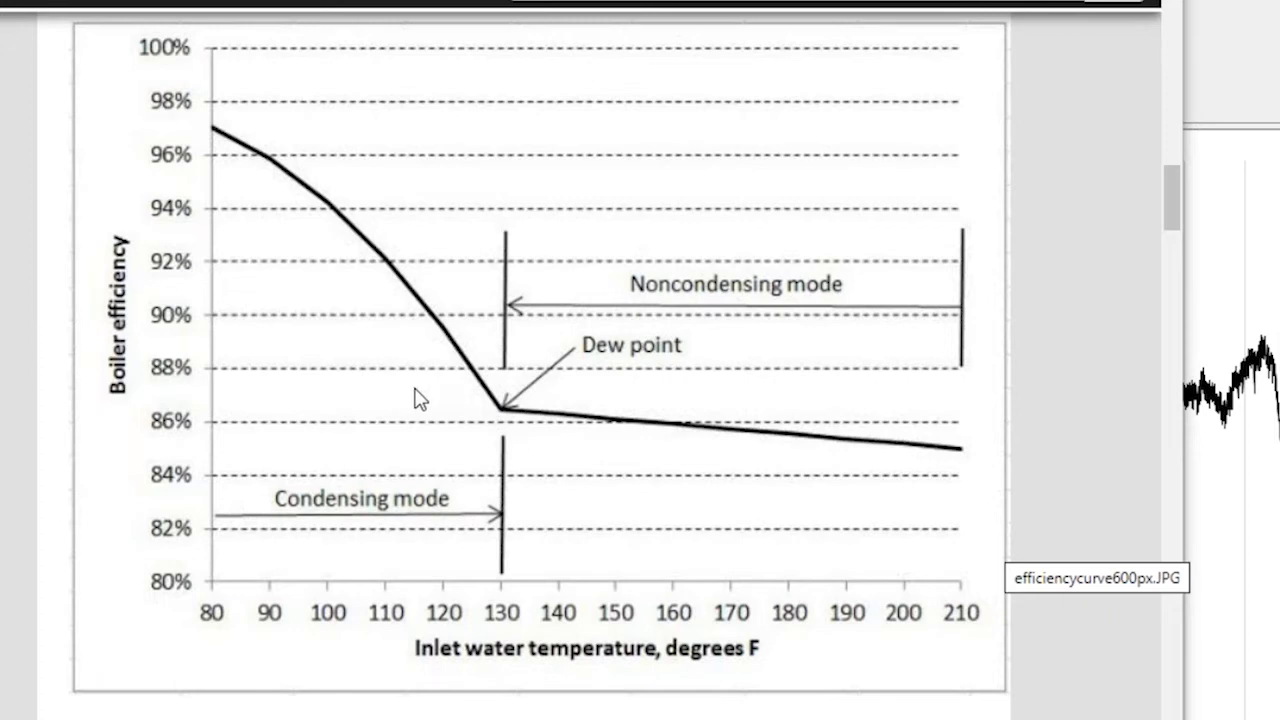
mouse_move(478, 520)
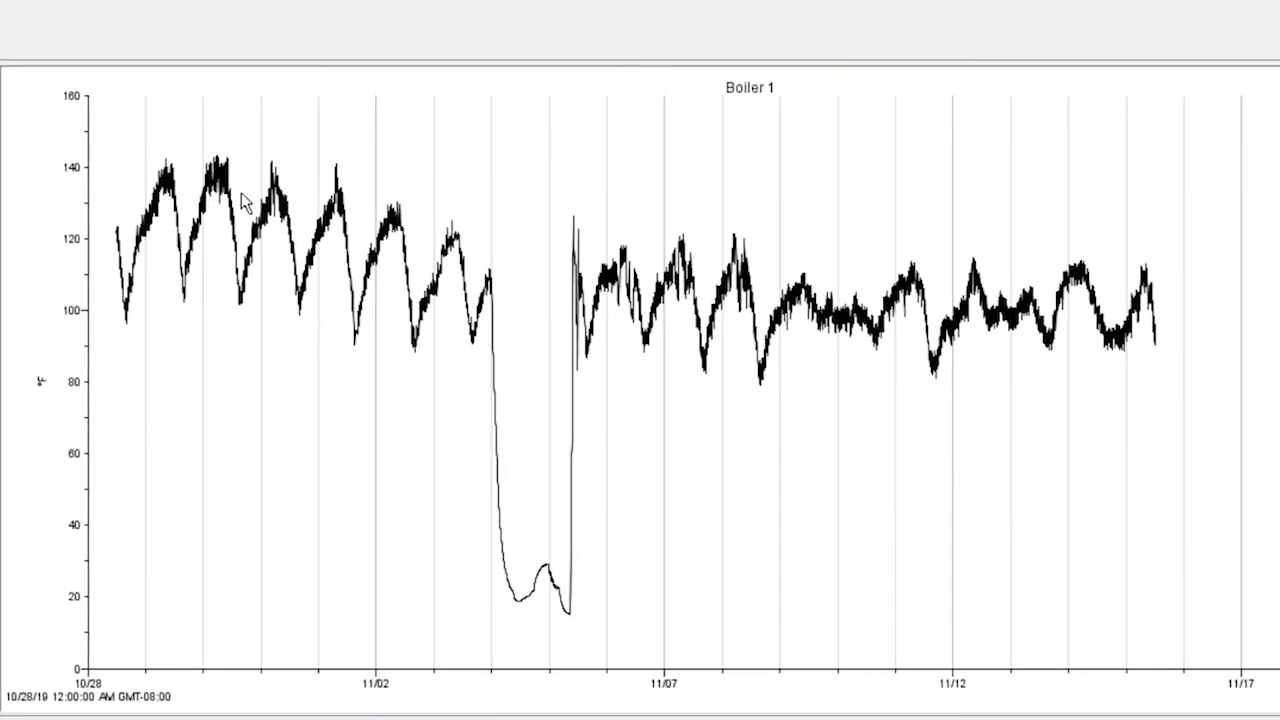
mouse_move(132, 220)
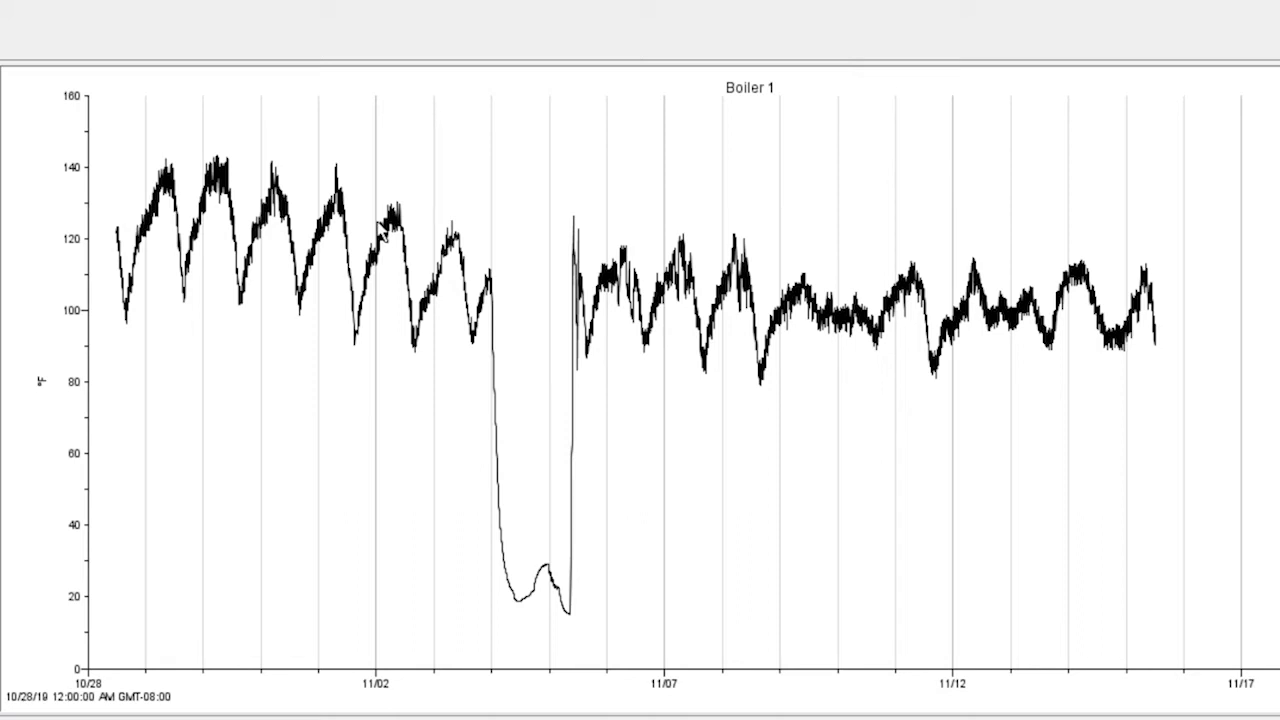
mouse_move(452, 272)
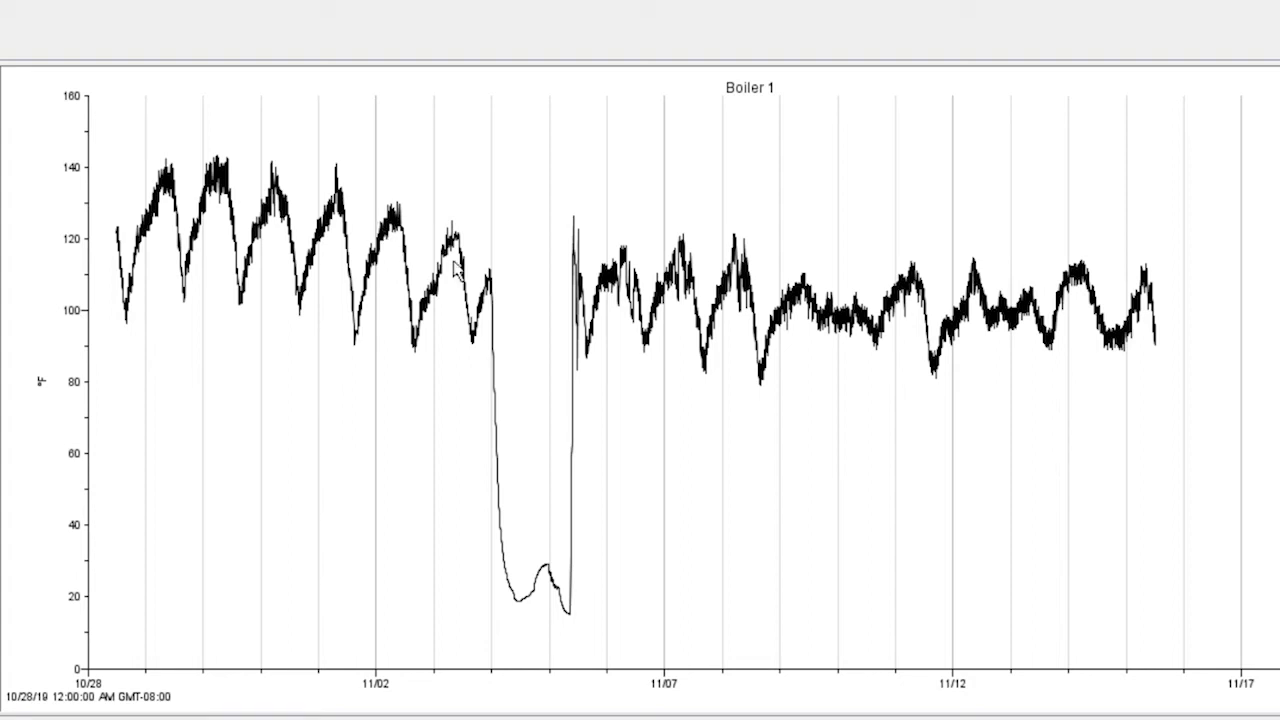
mouse_move(778, 378)
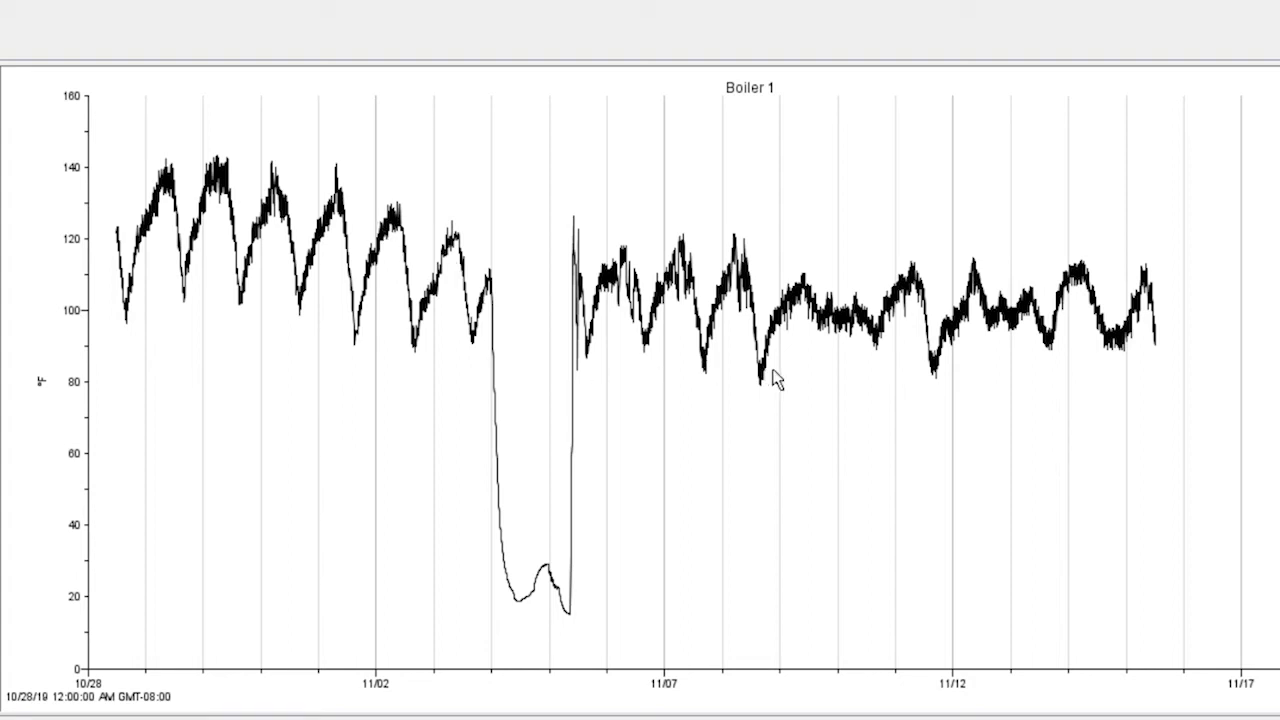
mouse_move(944, 380)
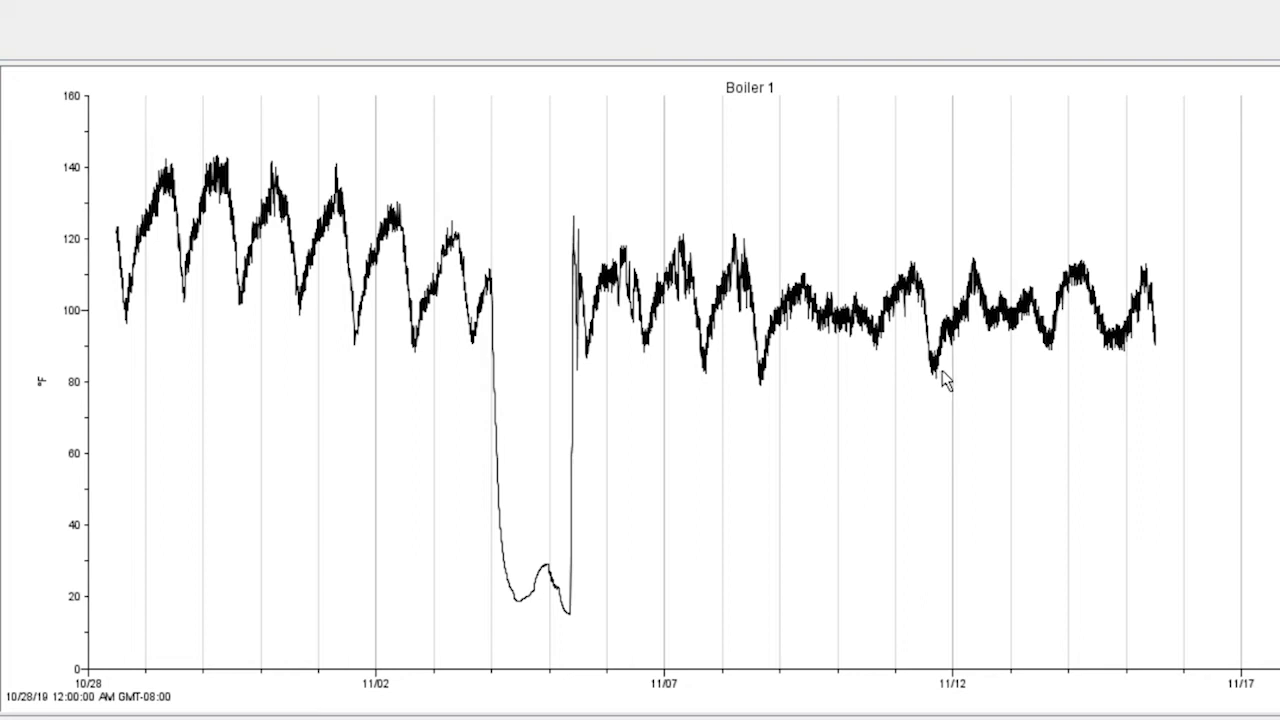
mouse_move(956, 364)
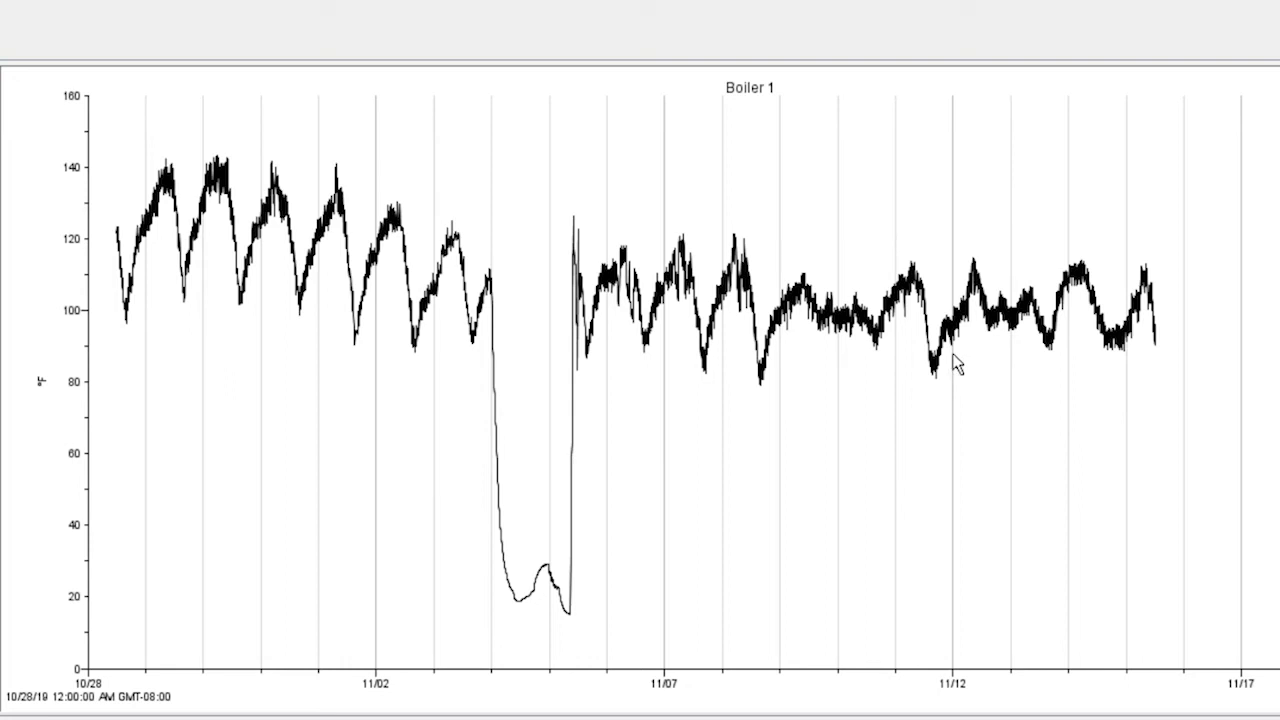
mouse_move(944, 508)
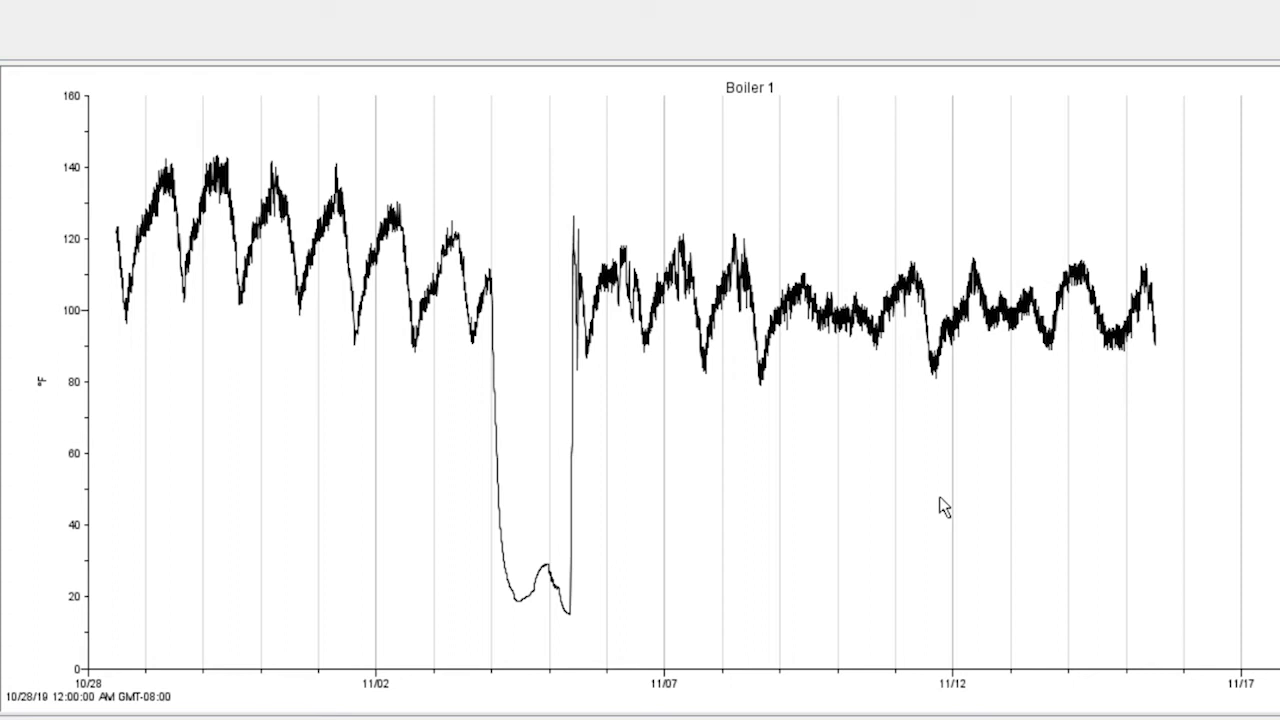
mouse_move(788, 284)
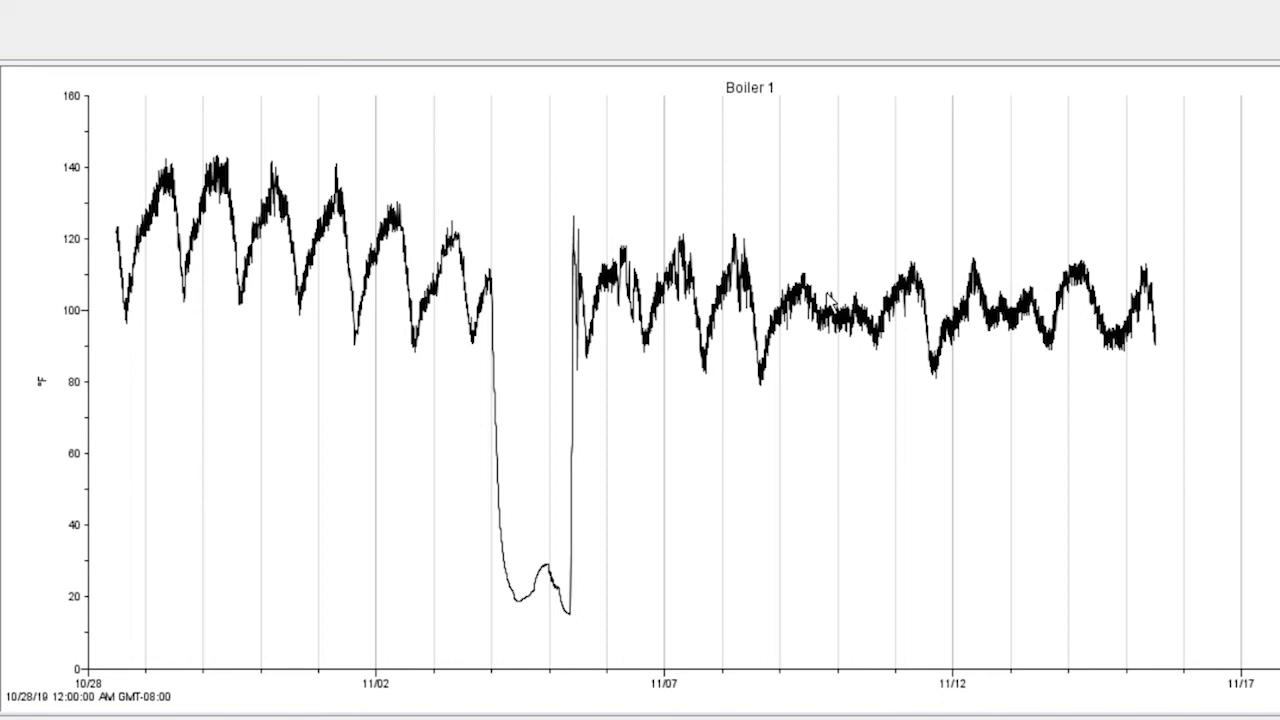
mouse_move(1040, 446)
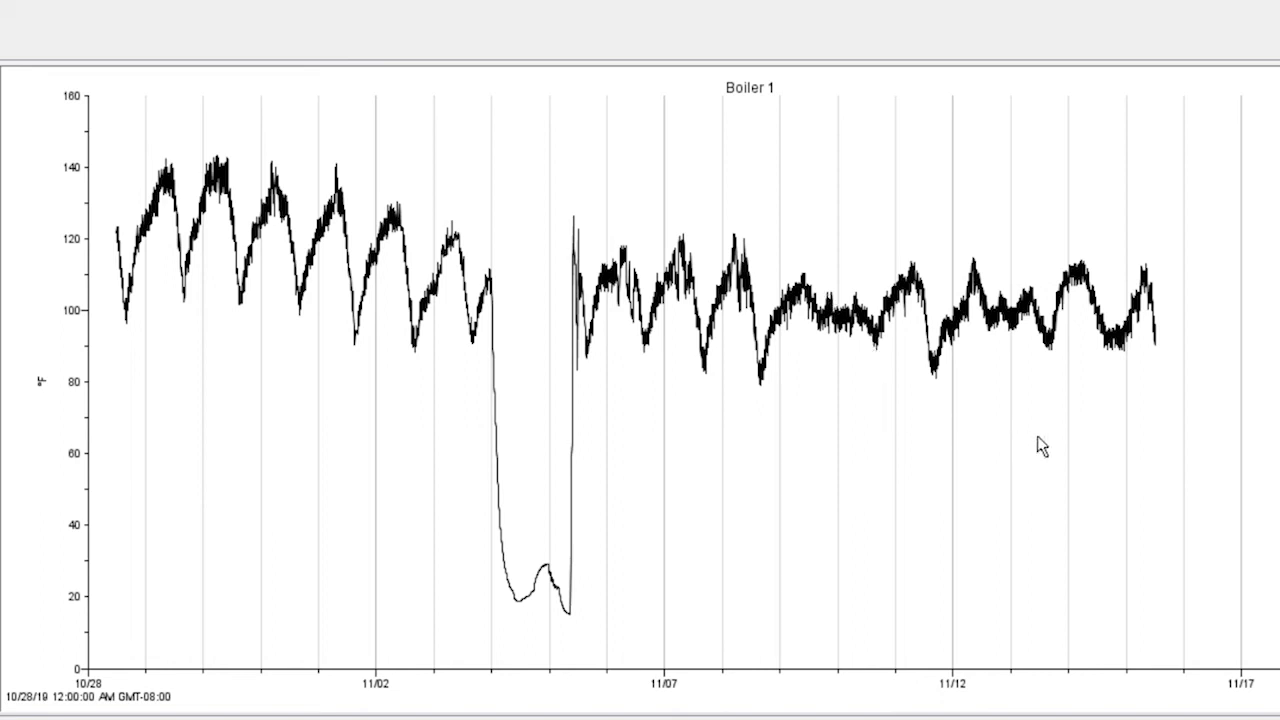